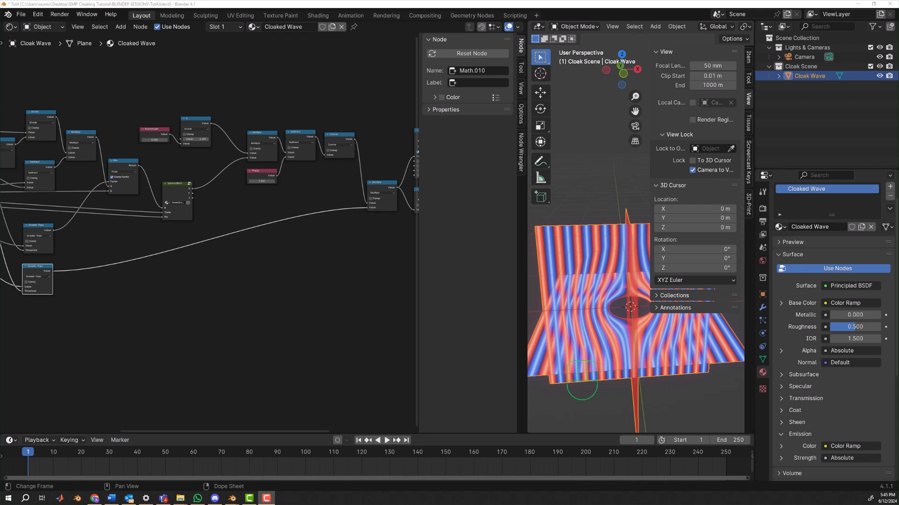
mouse_move(138, 326)
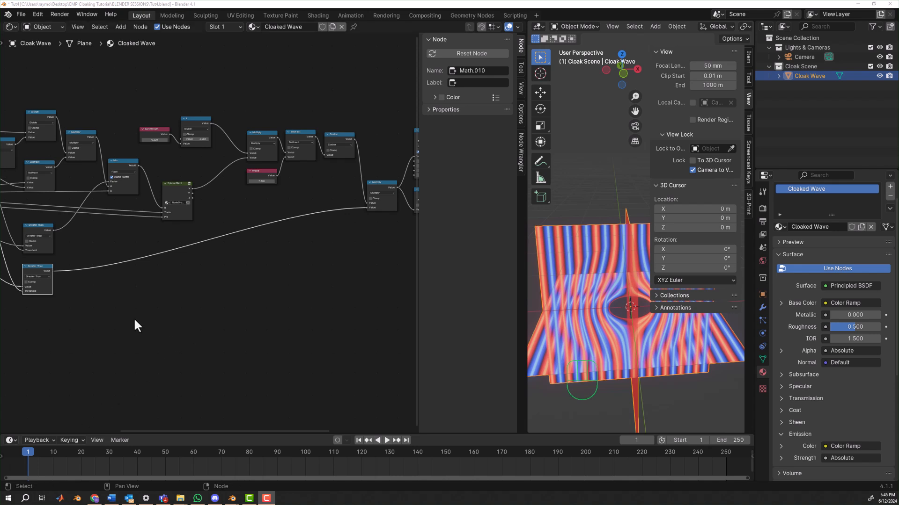
mouse_move(99, 327)
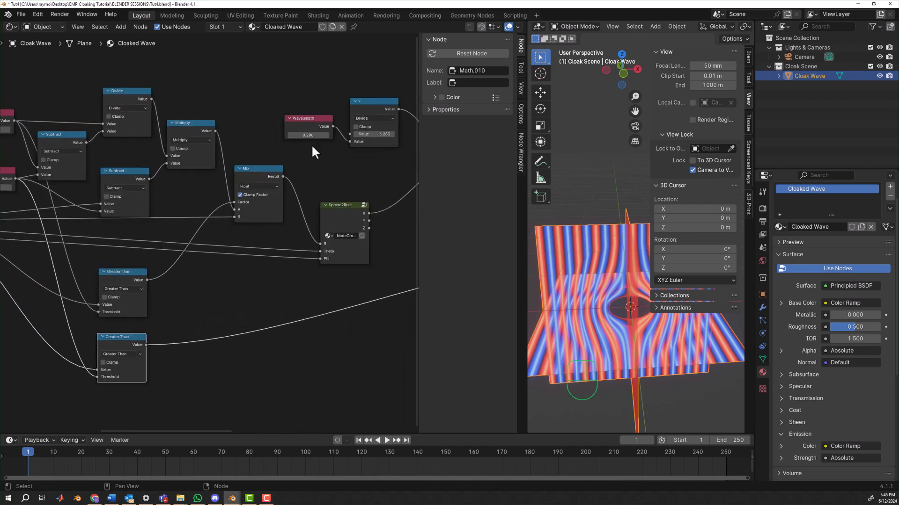
- Set the Cloak Wave shader's Wavelength value field to 0.100
double_click(308, 135)
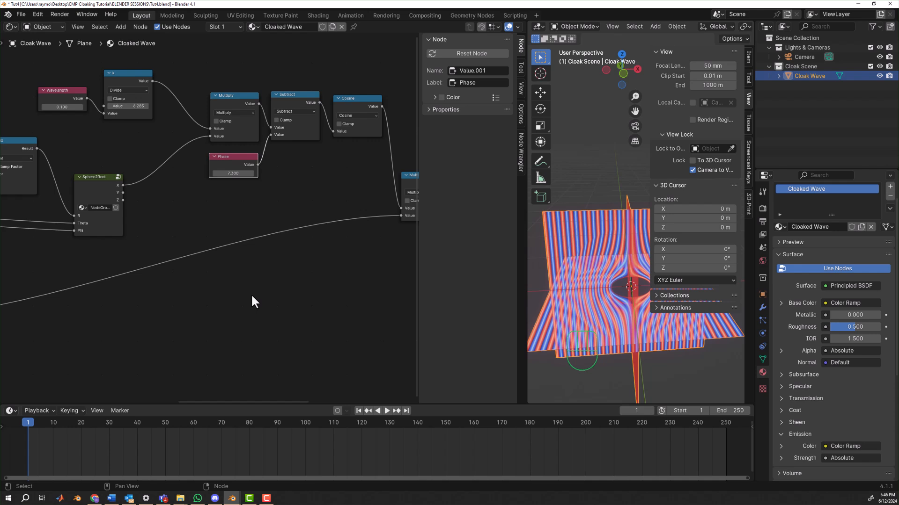
mouse_move(262, 346)
text(50)
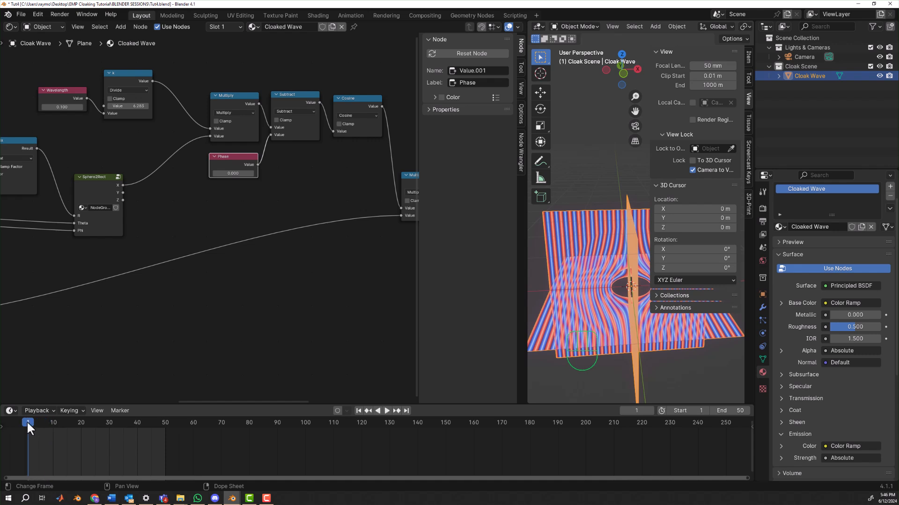
mouse_move(177, 465)
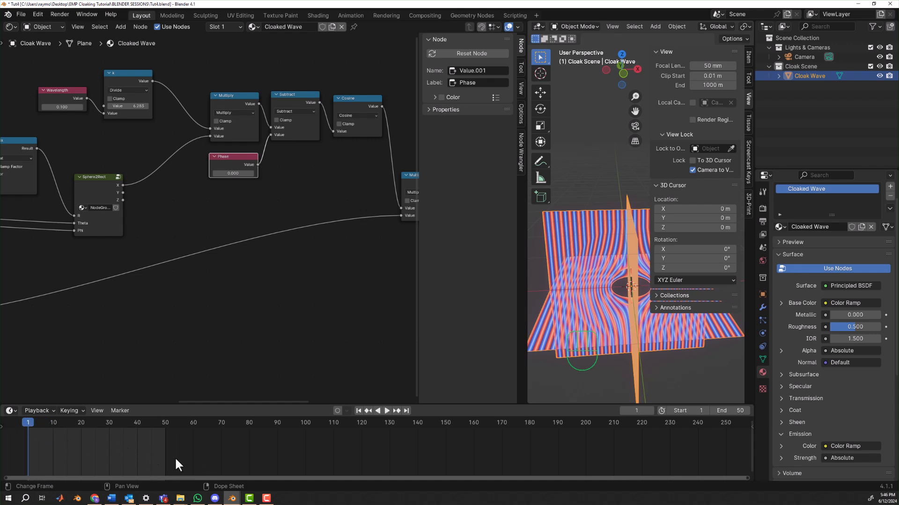
mouse_move(33, 429)
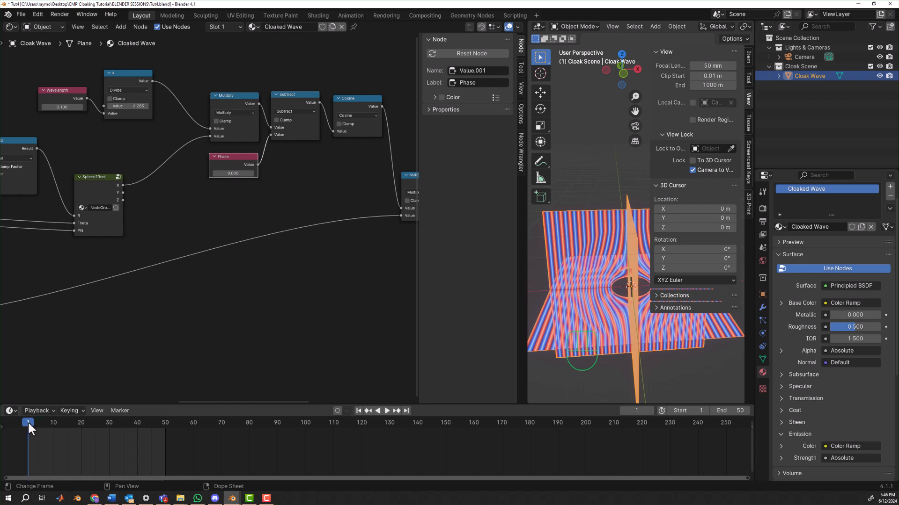
mouse_move(655, 457)
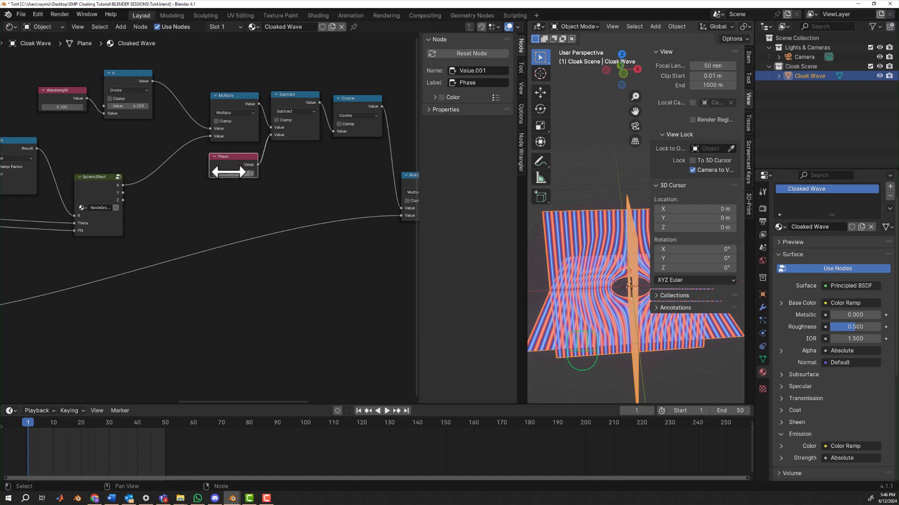
- Insert a Phase keyframe at 0.000 on frame 1, then replace it to keep that value
right_click(233, 172)
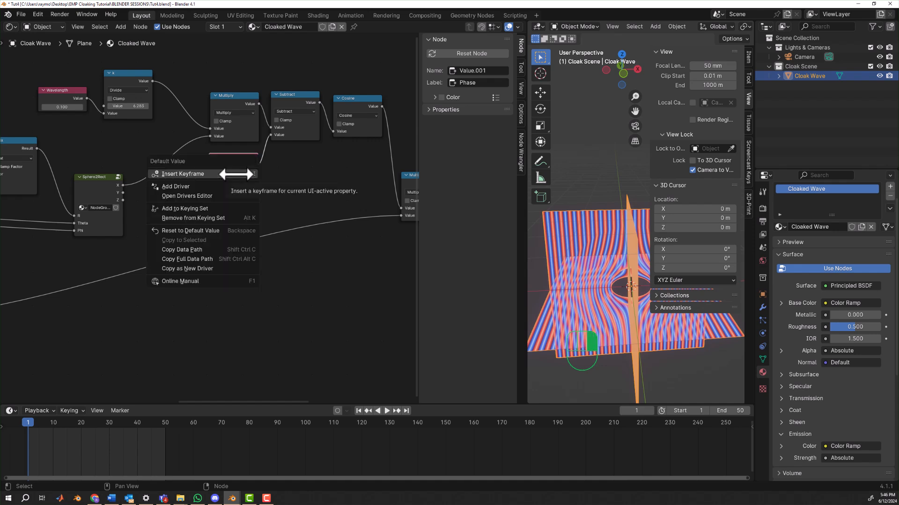
click(184, 173)
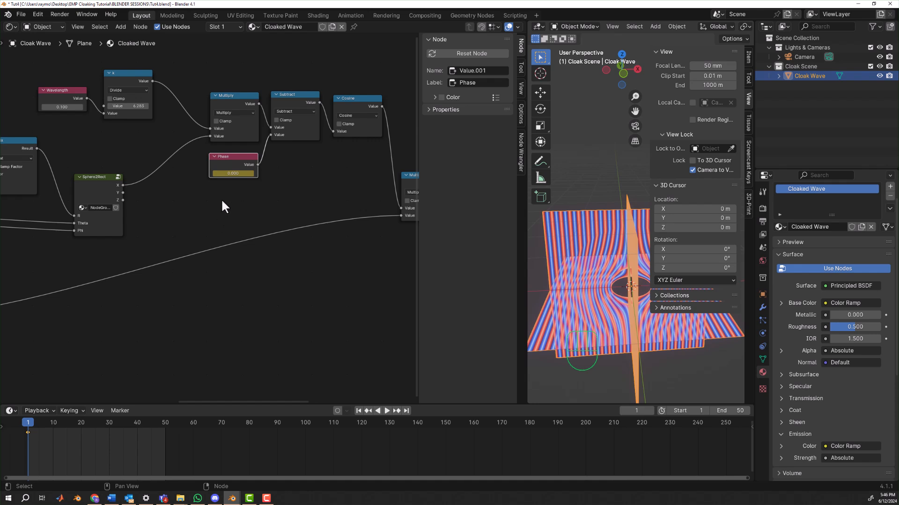
mouse_move(256, 186)
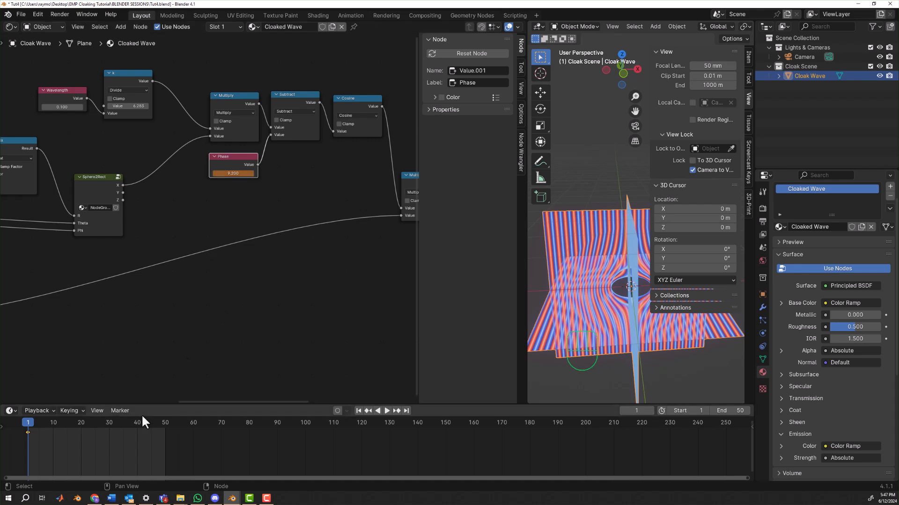
click(387, 411)
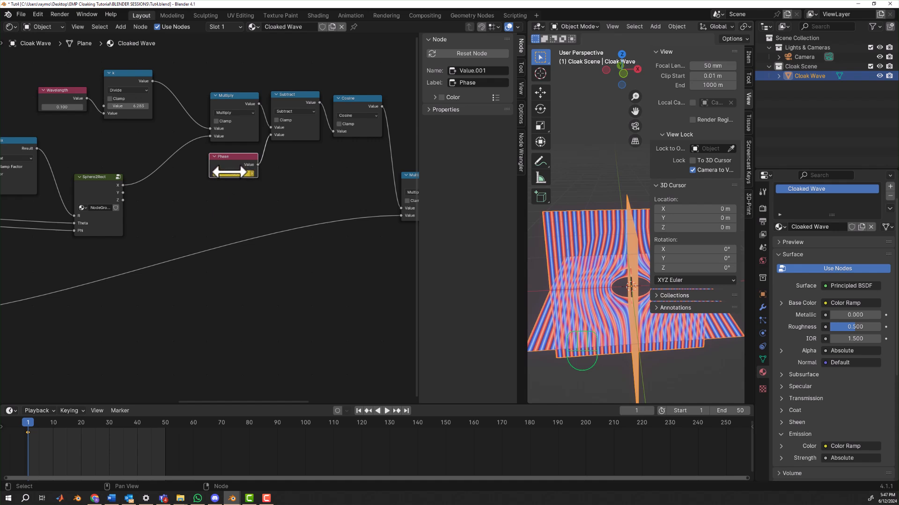
right_click(232, 172)
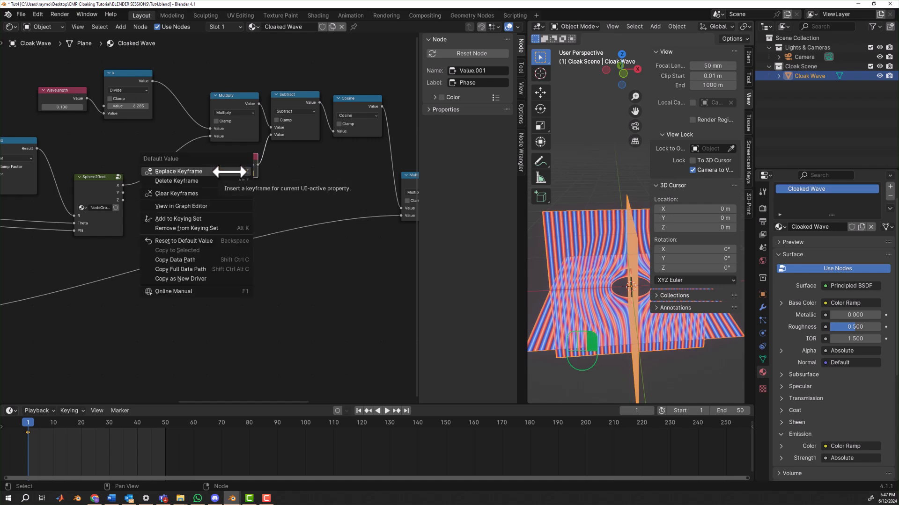
click(178, 171)
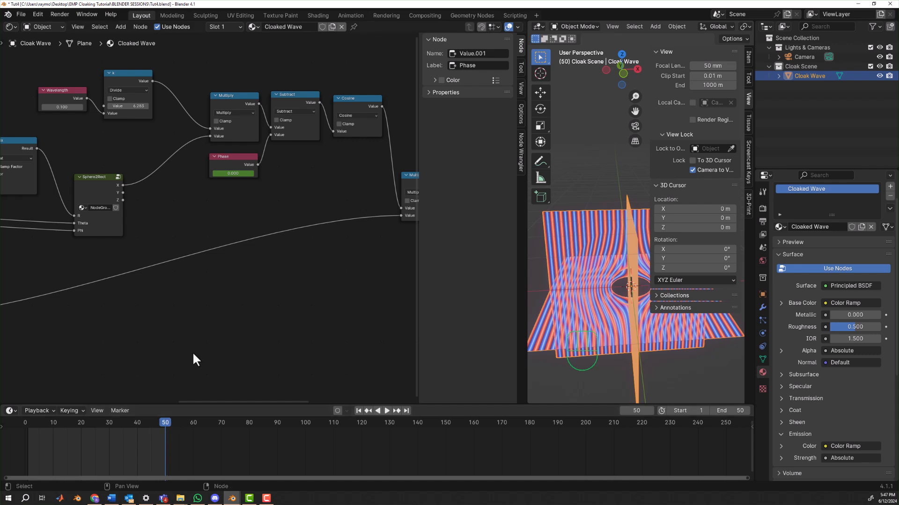
mouse_move(238, 317)
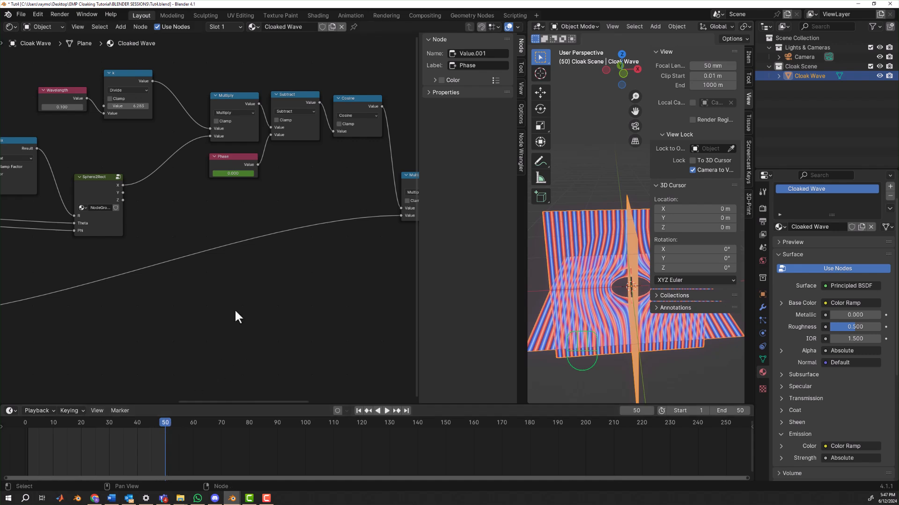
mouse_move(245, 225)
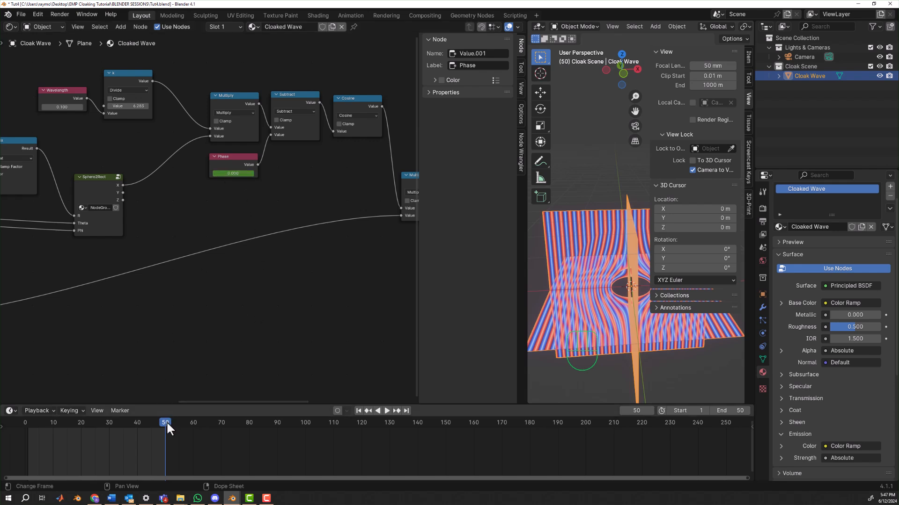
mouse_move(232, 173)
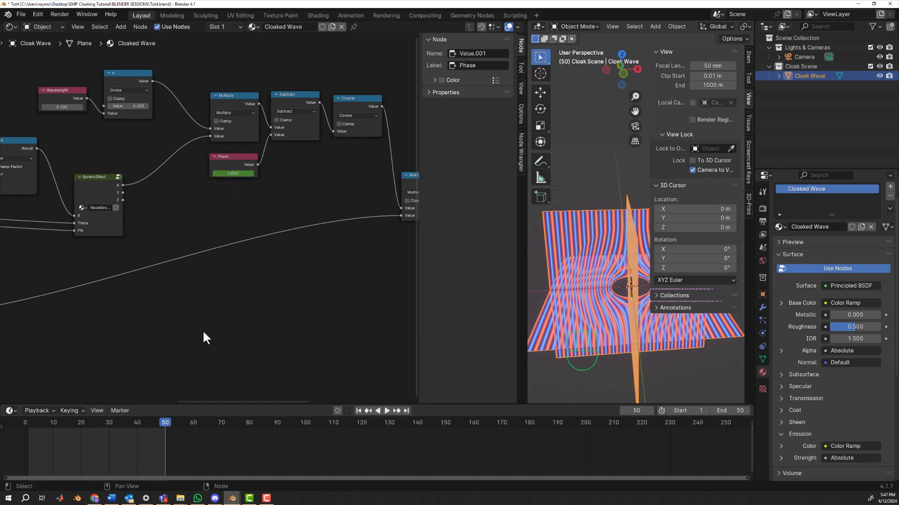
mouse_move(181, 397)
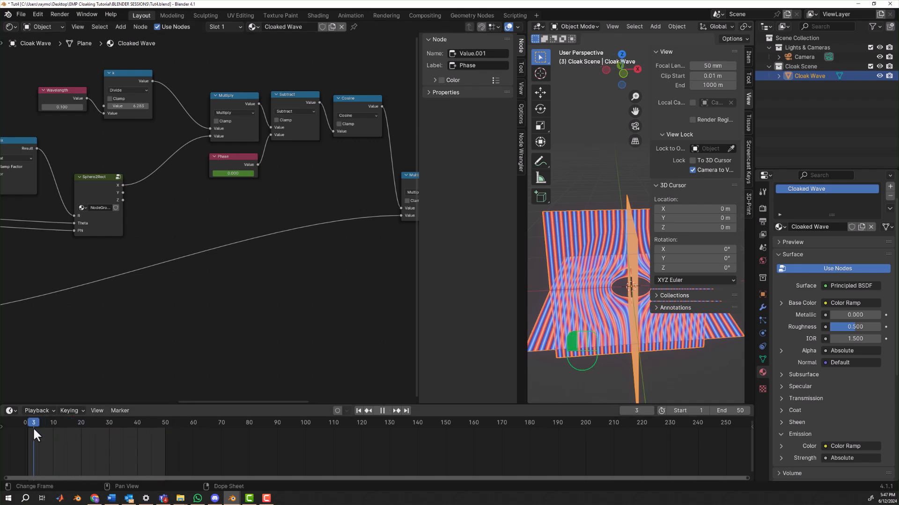
- Stop the timeline playback and bring the playhead to frame 51
click(382, 411)
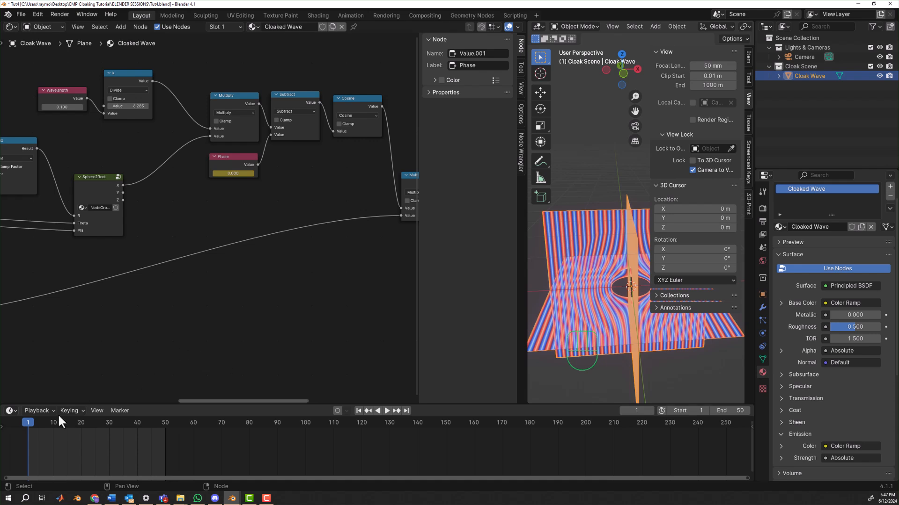
click(386, 411)
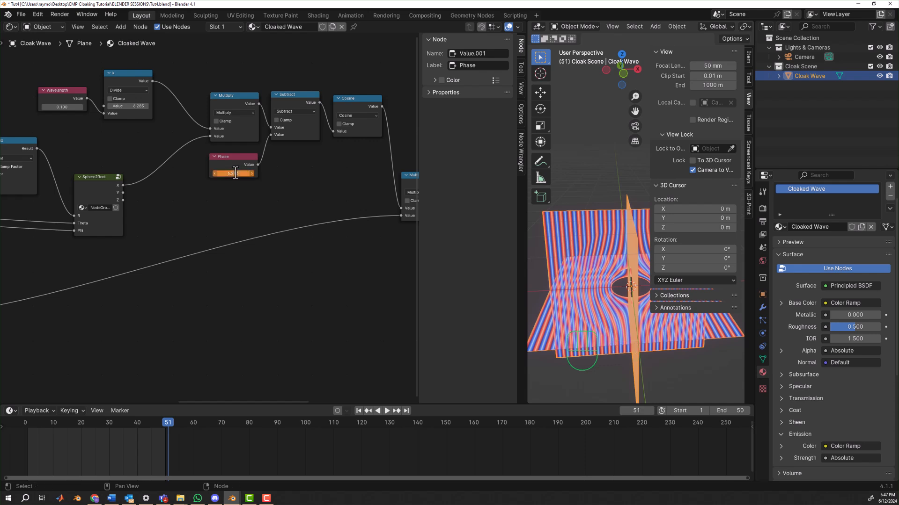
- Keyframe Phase at 6.283 on frame 51, then play back from frame 1 to preview
right_click(233, 174)
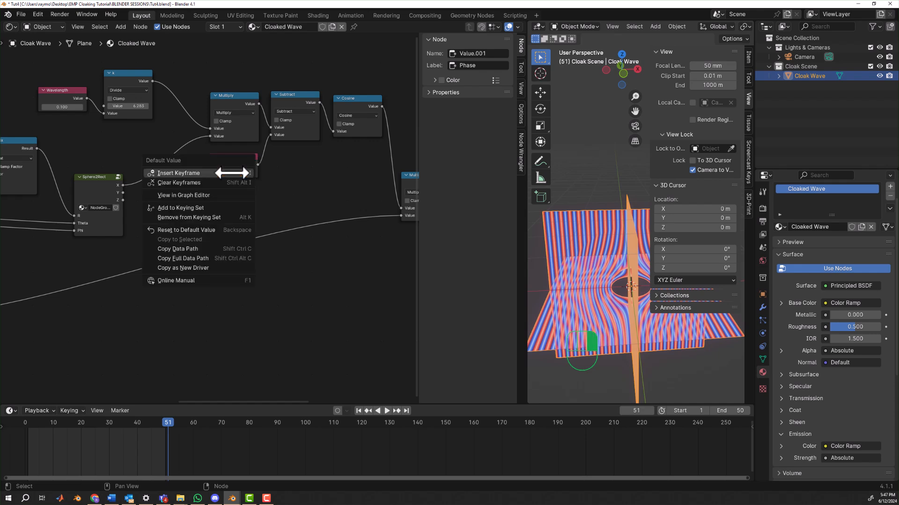
click(179, 173)
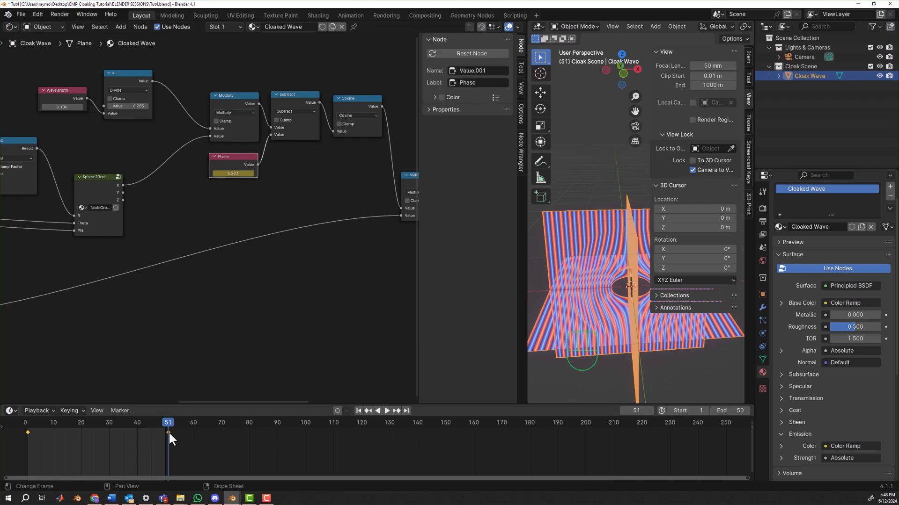
mouse_move(606, 427)
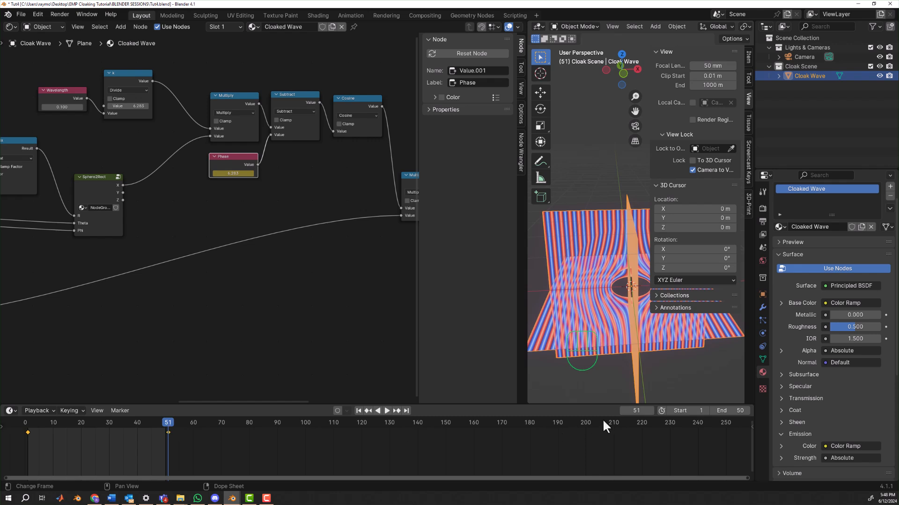
mouse_move(259, 442)
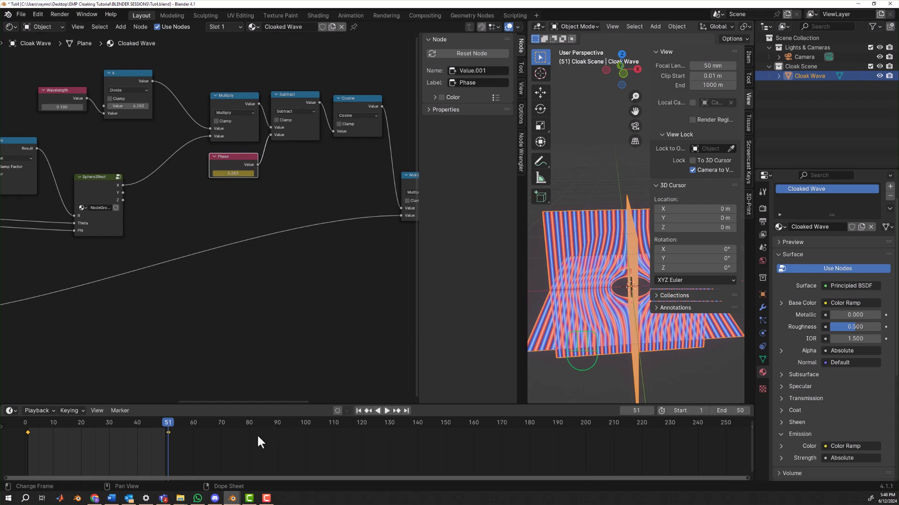
click(166, 423)
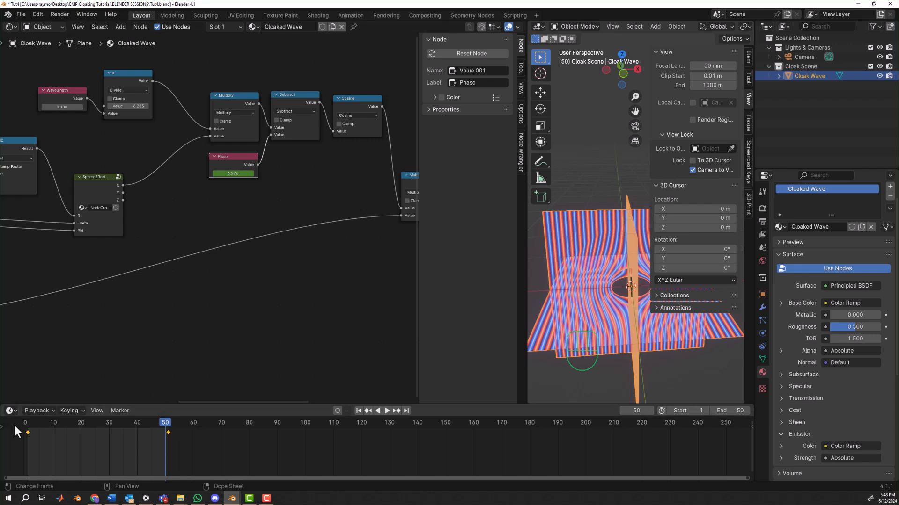
click(386, 411)
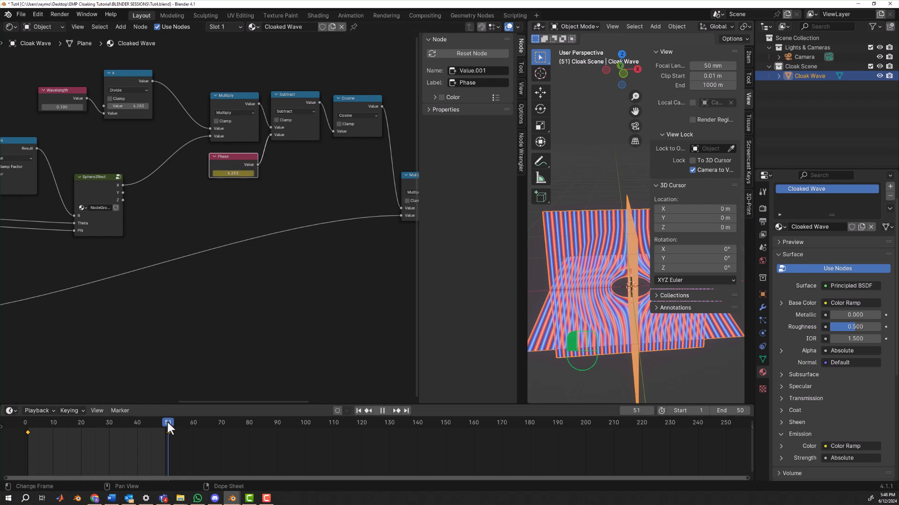
click(357, 411)
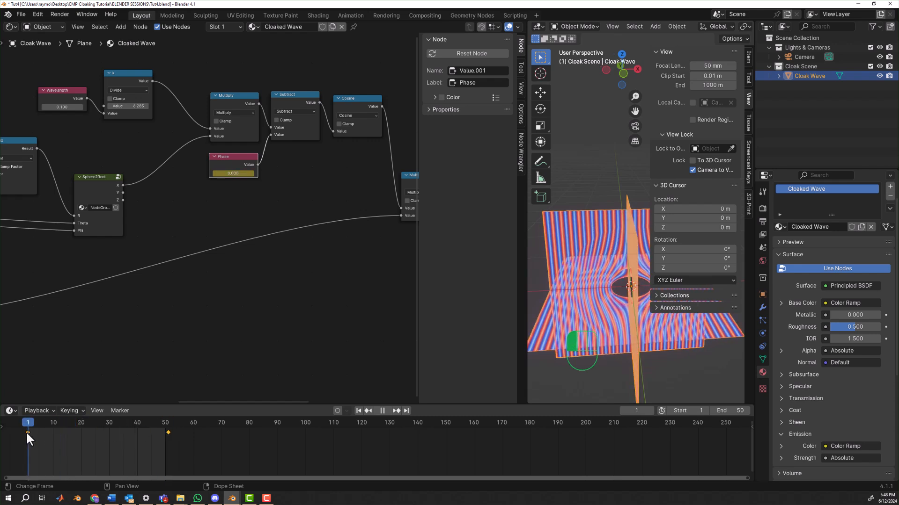
click(67, 423)
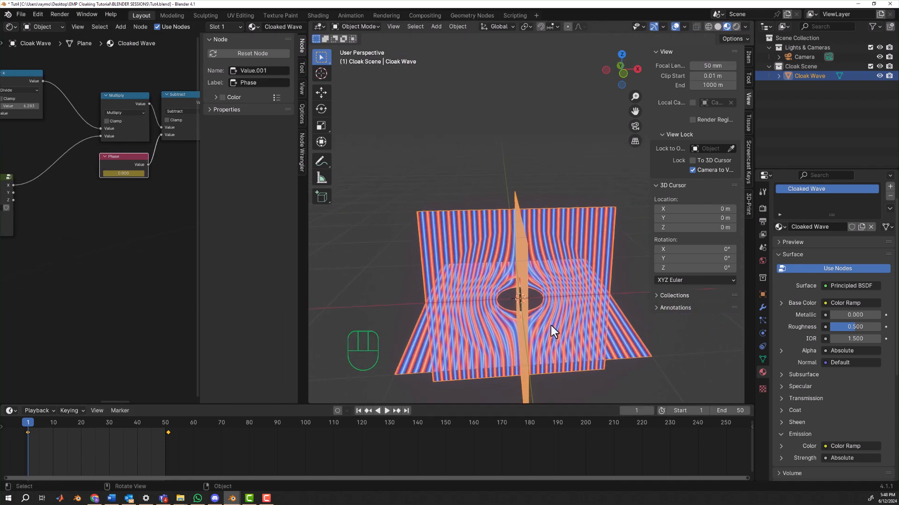
- Orbit around the wave planes, play the Phase animation, then stop it with Space
drag(554, 331, 544, 291)
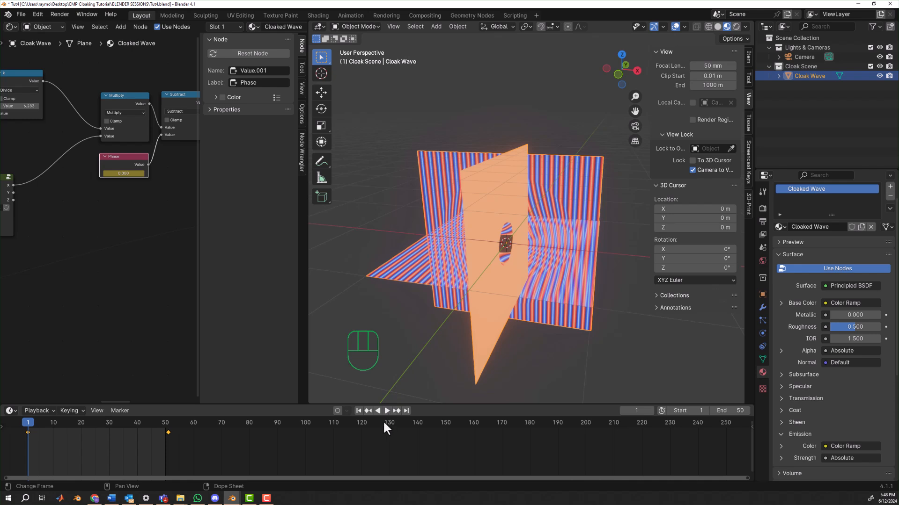
click(386, 411)
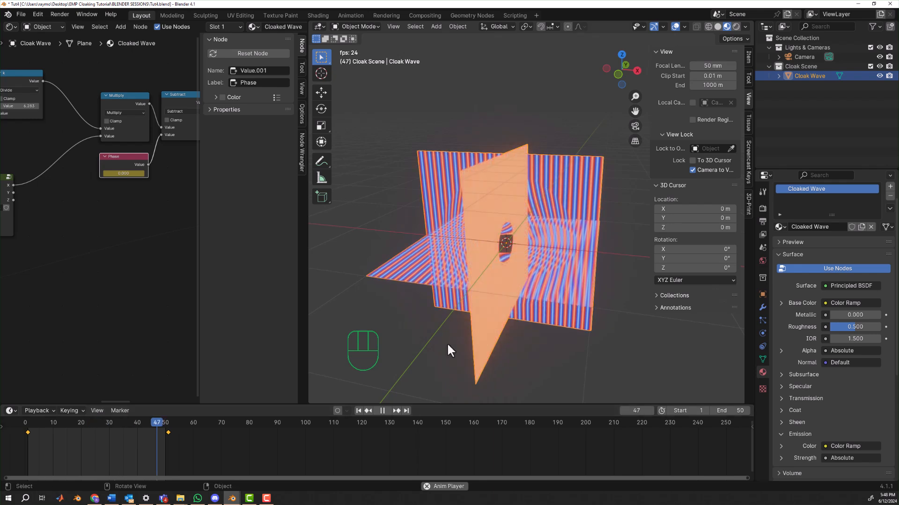
key(space)
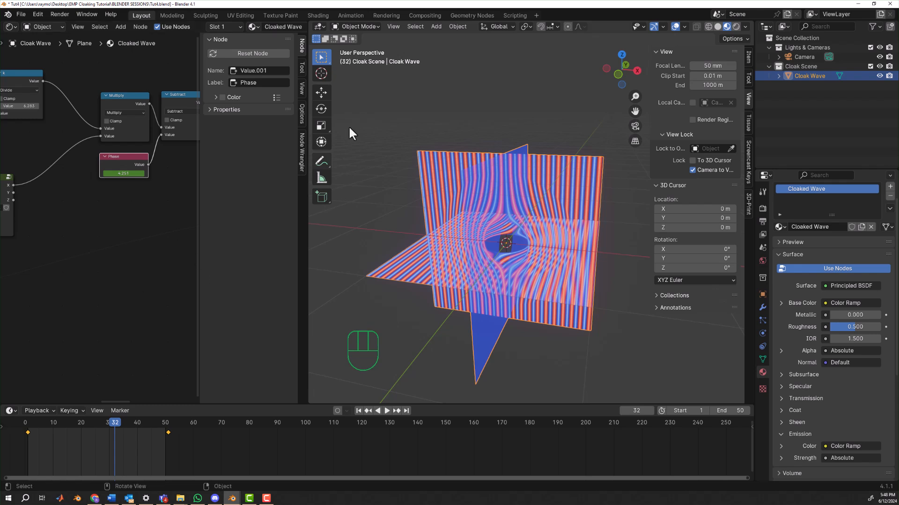
mouse_move(350, 15)
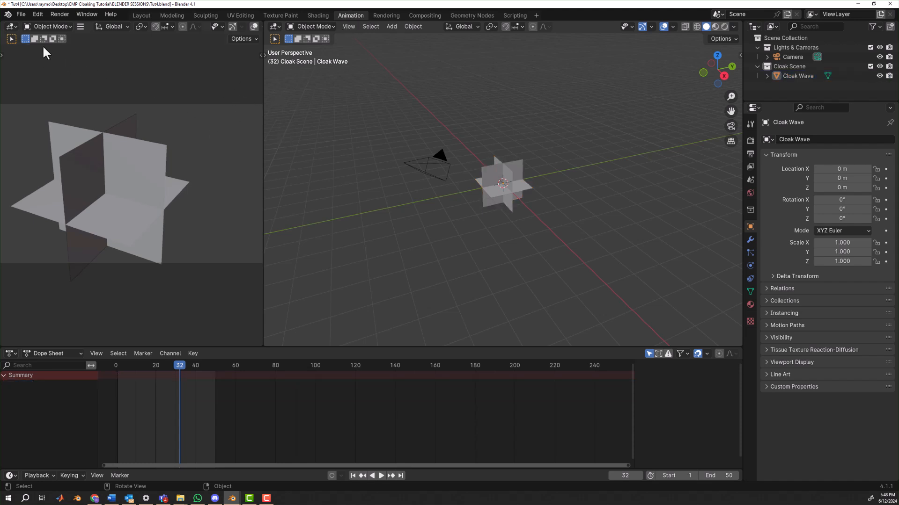
- Show the Cloak Wave node tree with Material Preview shading and select its animation channel
click(11, 26)
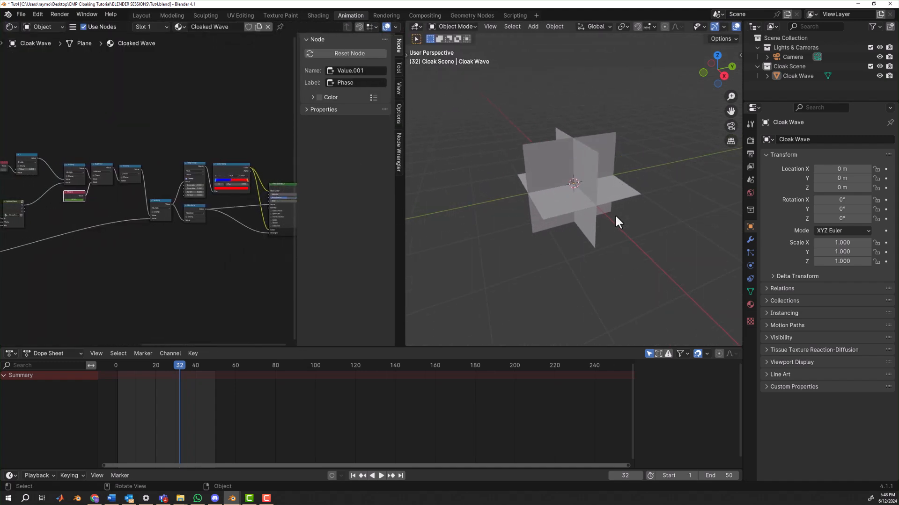
drag(618, 222, 631, 62)
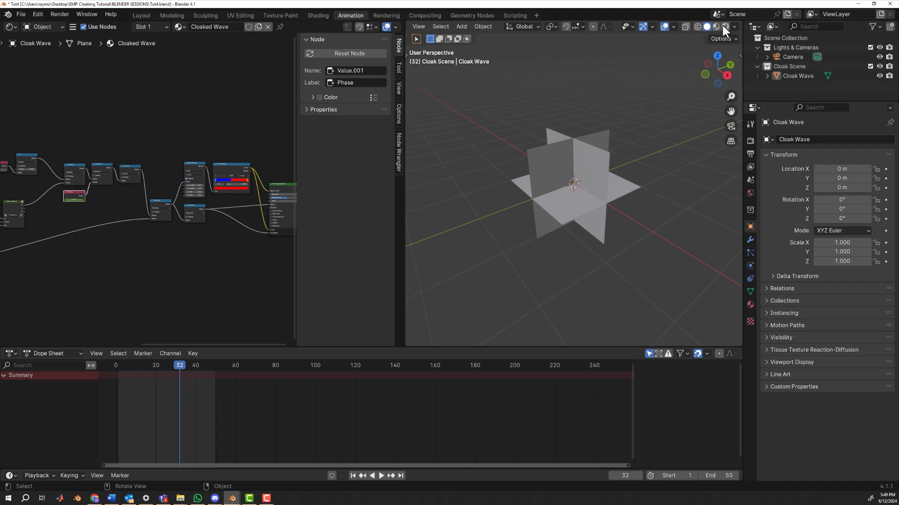
click(724, 27)
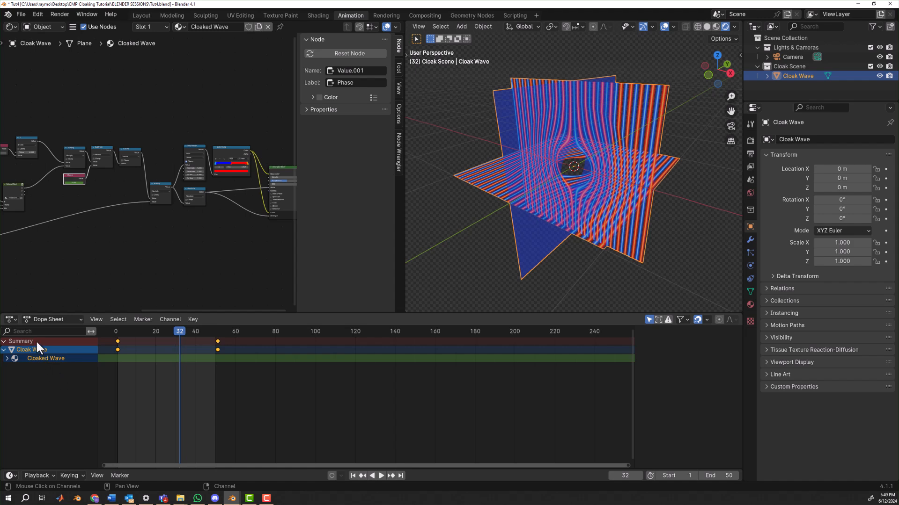
click(10, 319)
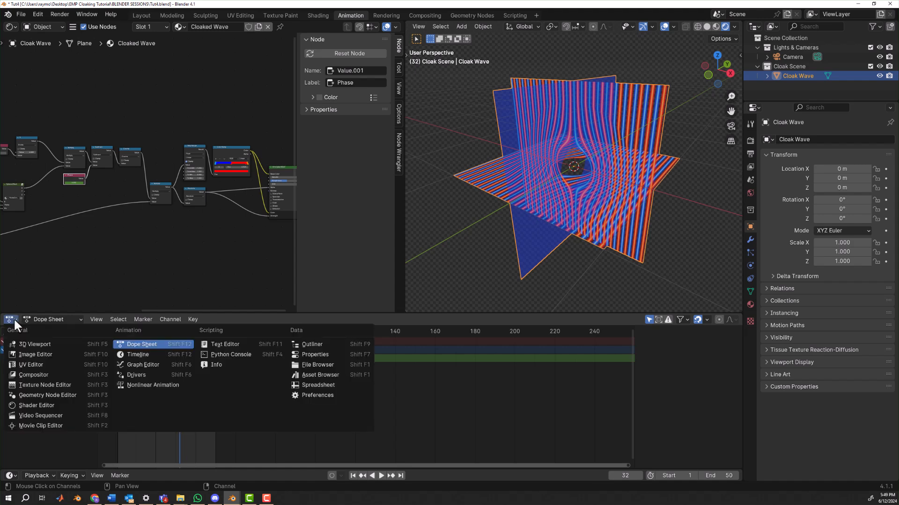
- In the Graph Editor, set the Phase curve's extrapolation mode to Linear Extrapolation
click(143, 364)
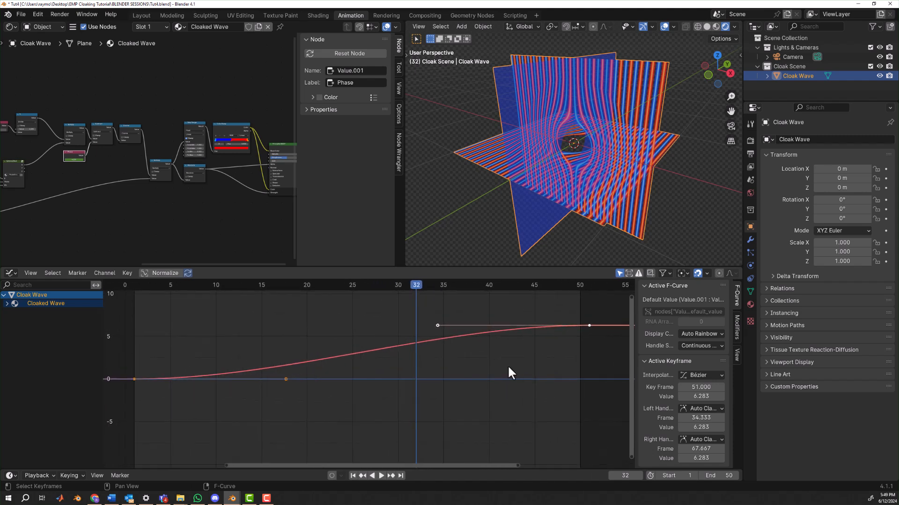
mouse_move(138, 383)
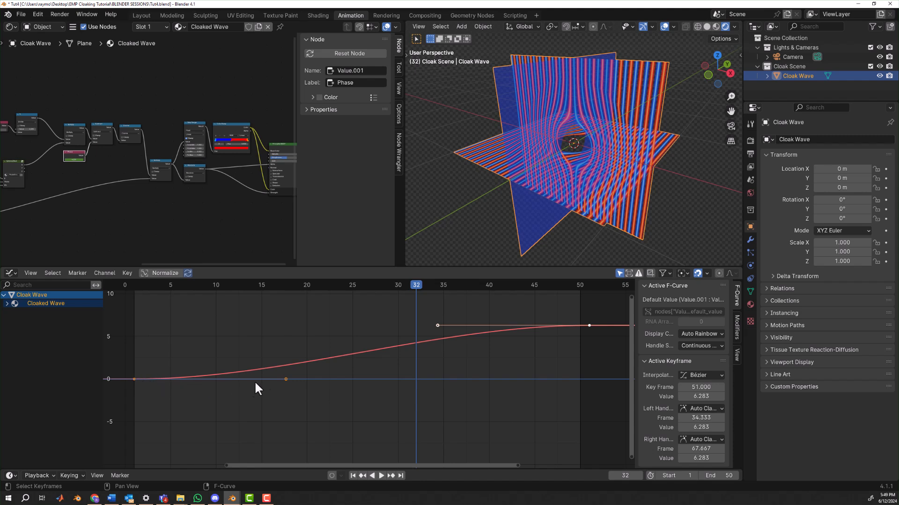
mouse_move(306, 373)
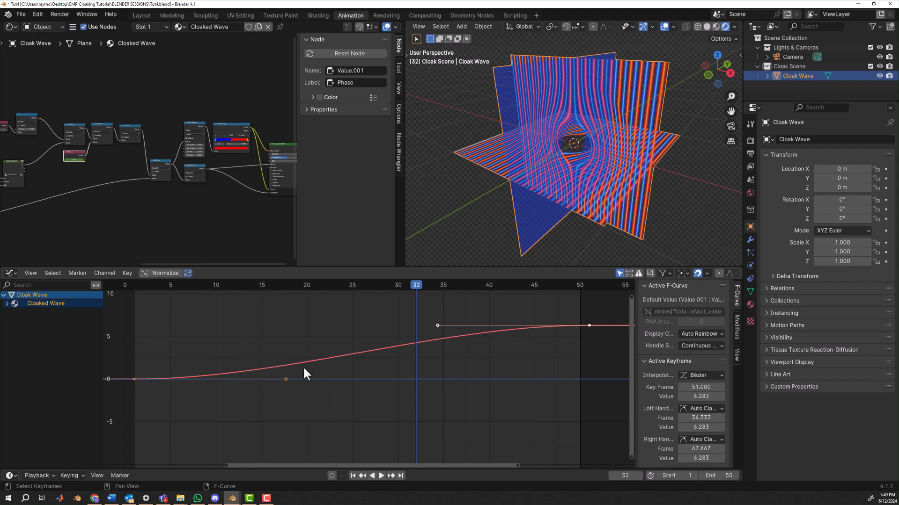
mouse_move(565, 337)
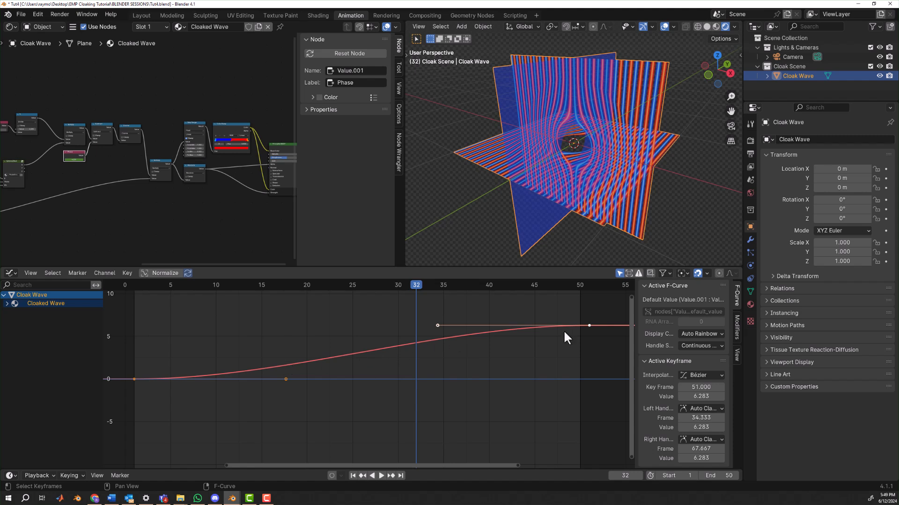
mouse_move(281, 341)
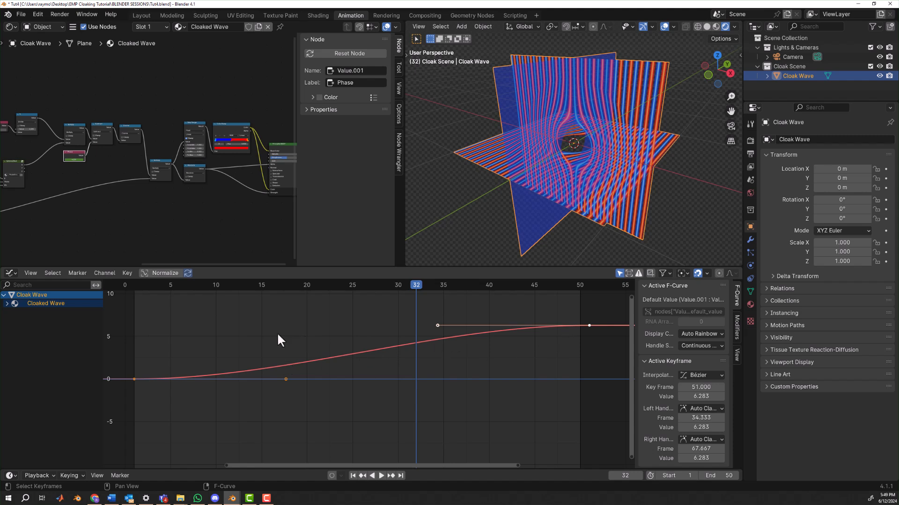
mouse_move(127, 299)
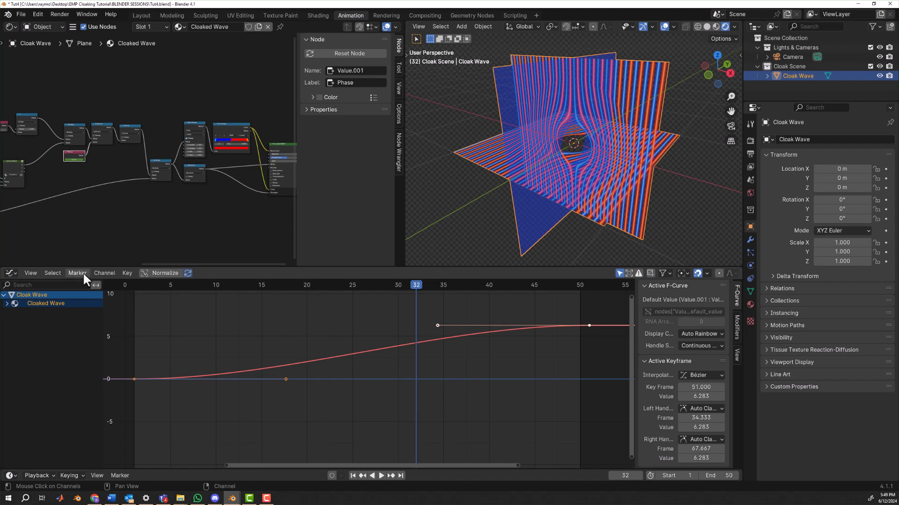
click(105, 273)
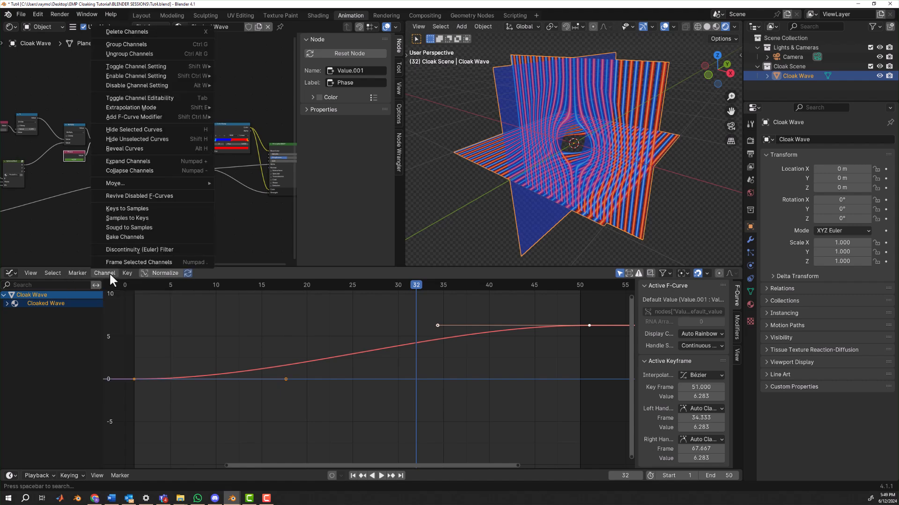
mouse_move(130, 107)
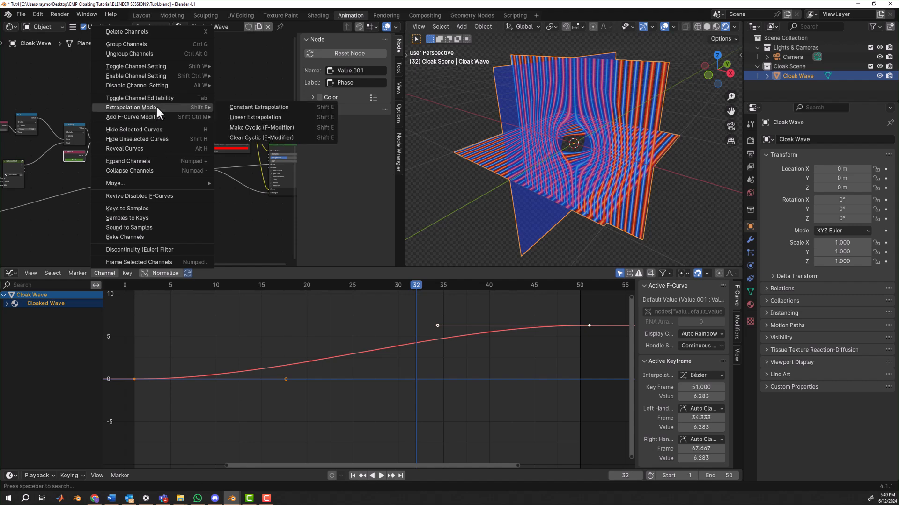
click(255, 118)
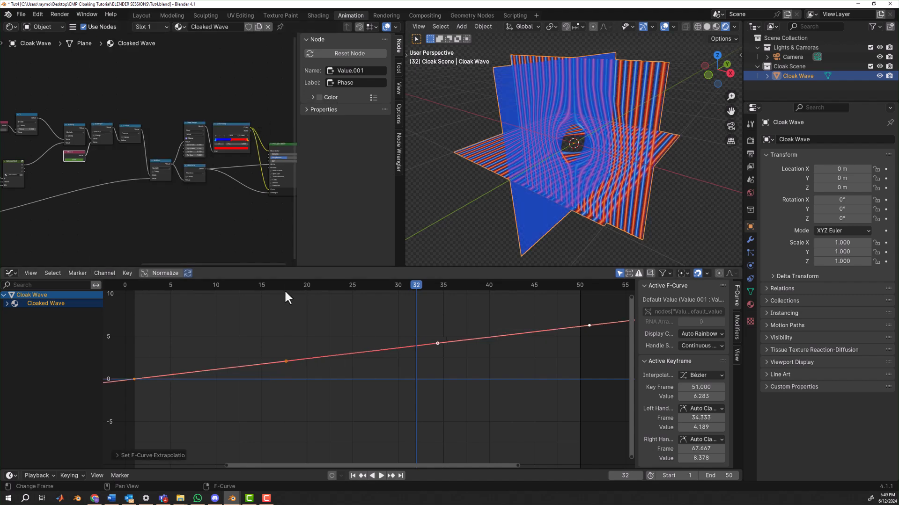
mouse_move(211, 388)
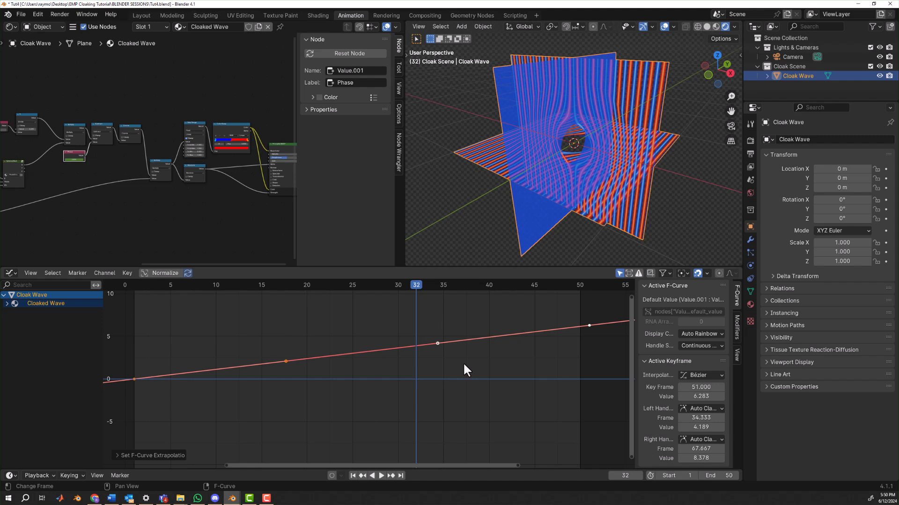
mouse_move(369, 390)
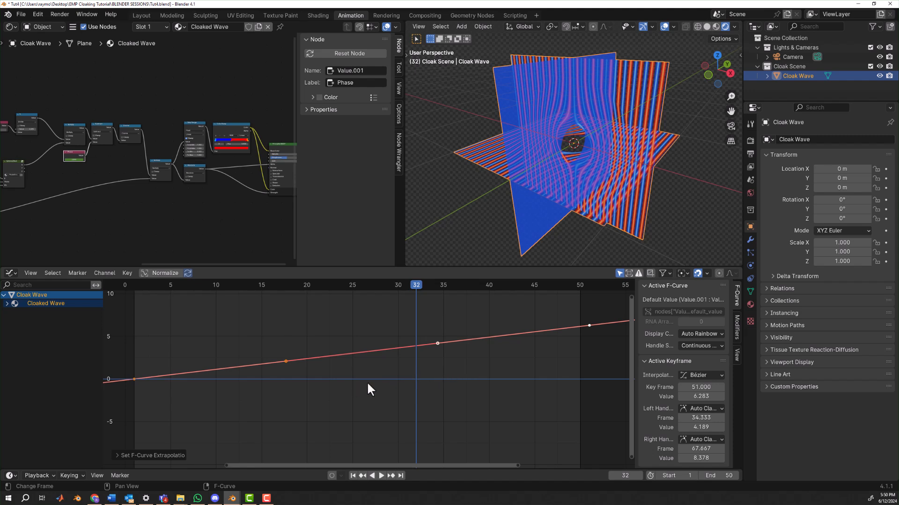
mouse_move(516, 360)
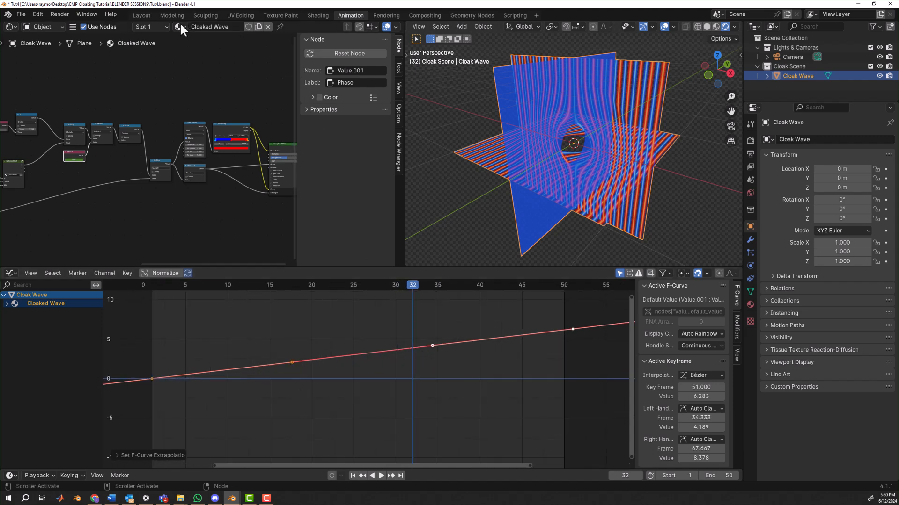
- Back in Layout, play the animation and scrub to frame 14 to inspect the wave
click(140, 15)
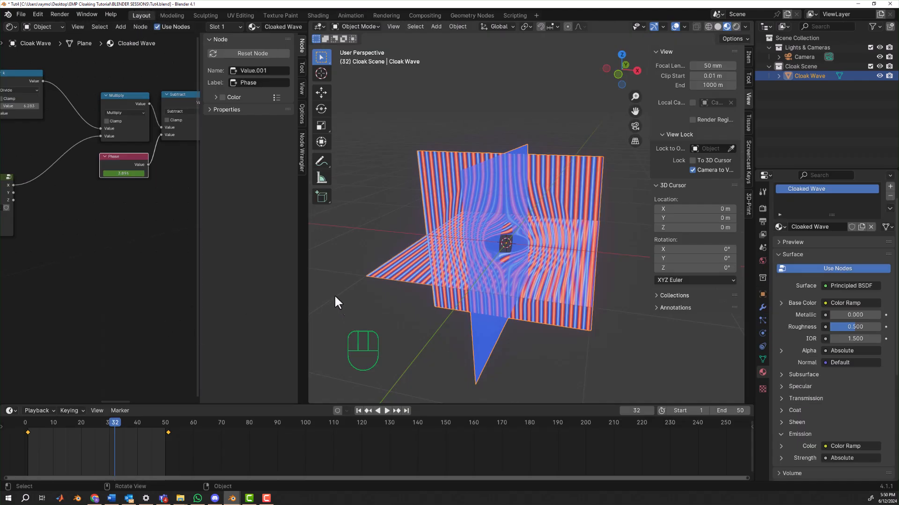
click(385, 411)
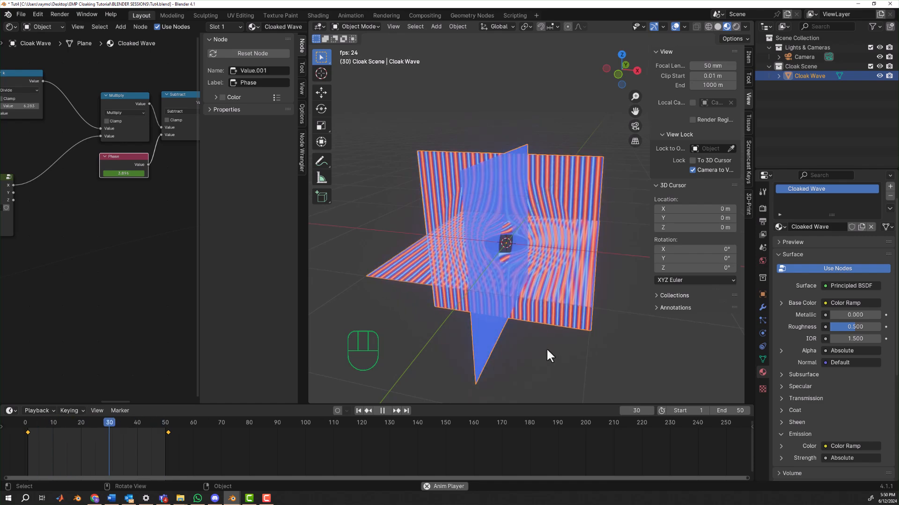
key(space)
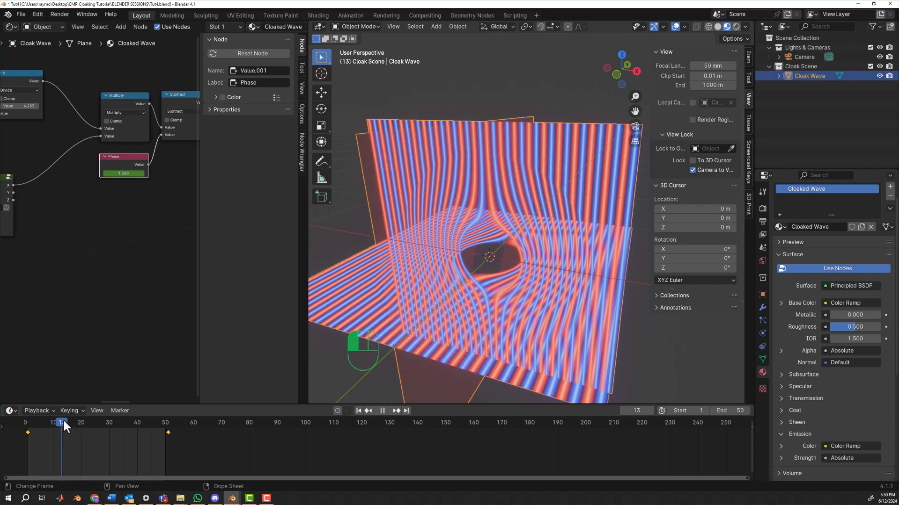
click(65, 423)
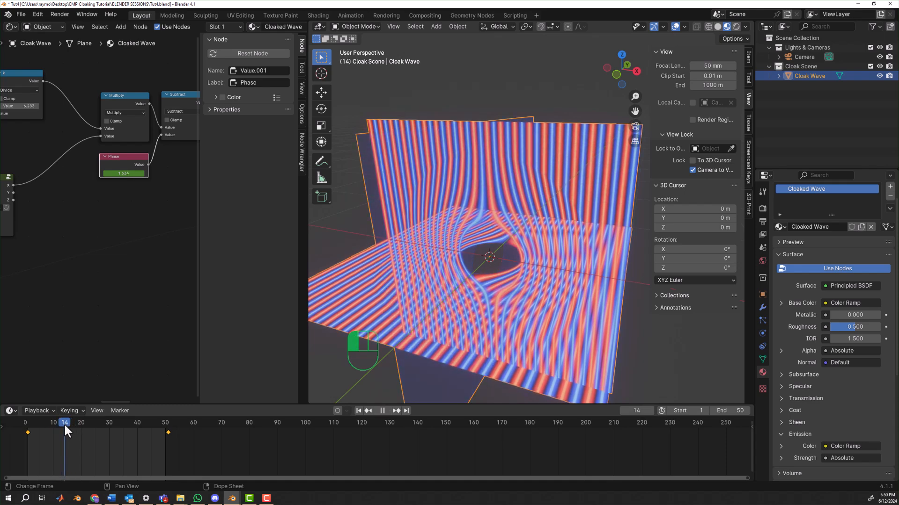
click(383, 411)
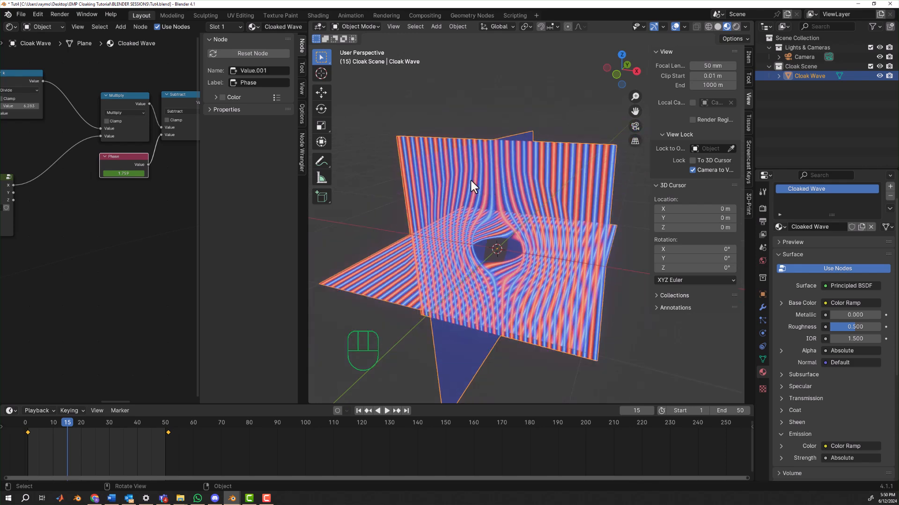
key(Tab)
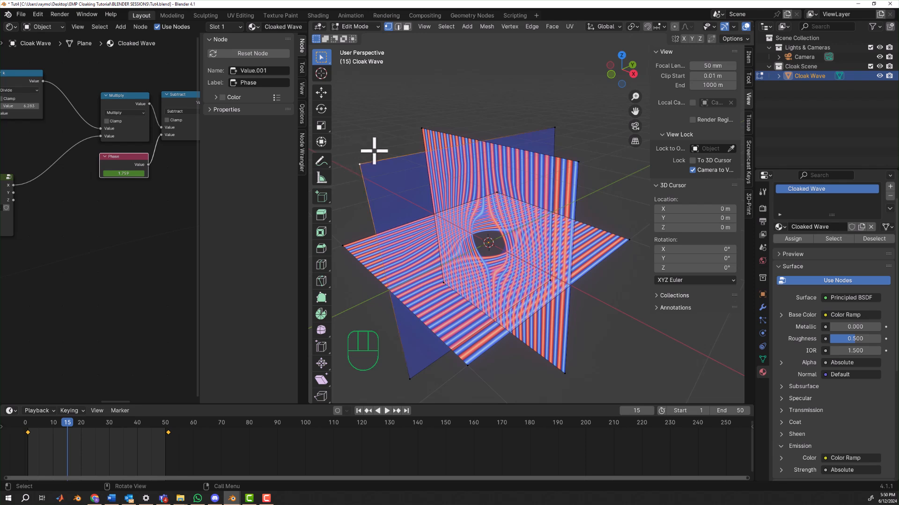
- Select the connected plane with Ctrl+L, delete it, and return to Object Mode
key(ctrl)
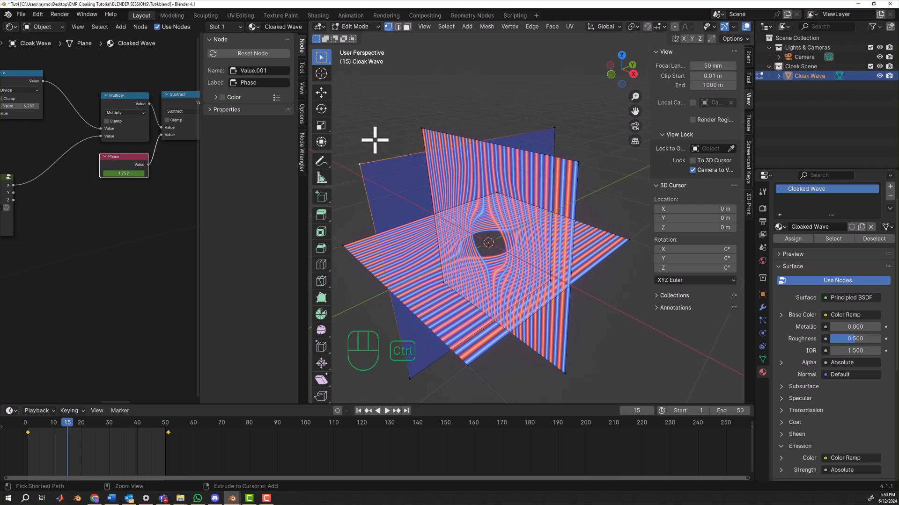
key(ctrl+l)
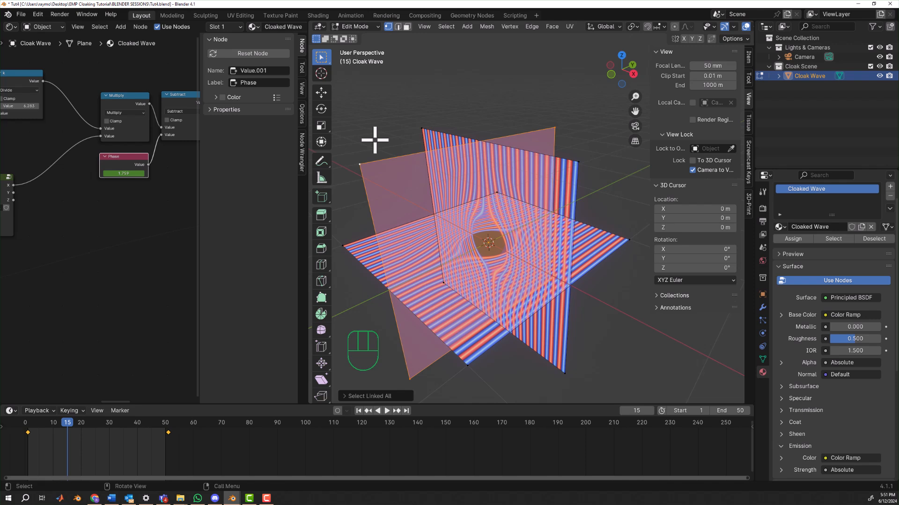
key(x)
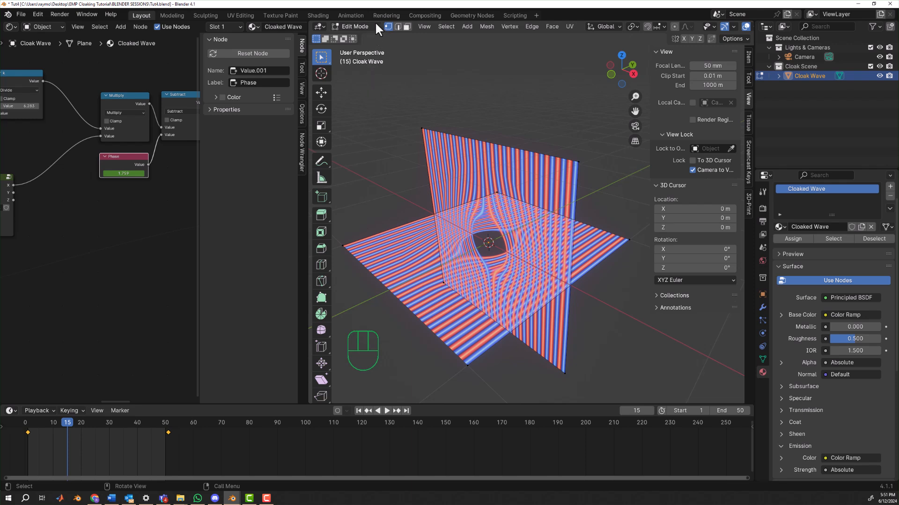
mouse_move(360, 30)
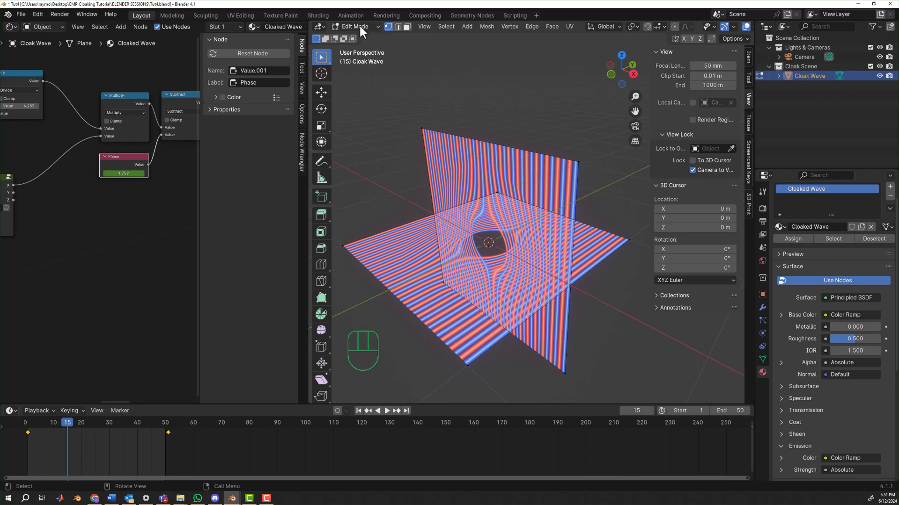
key(Tab)
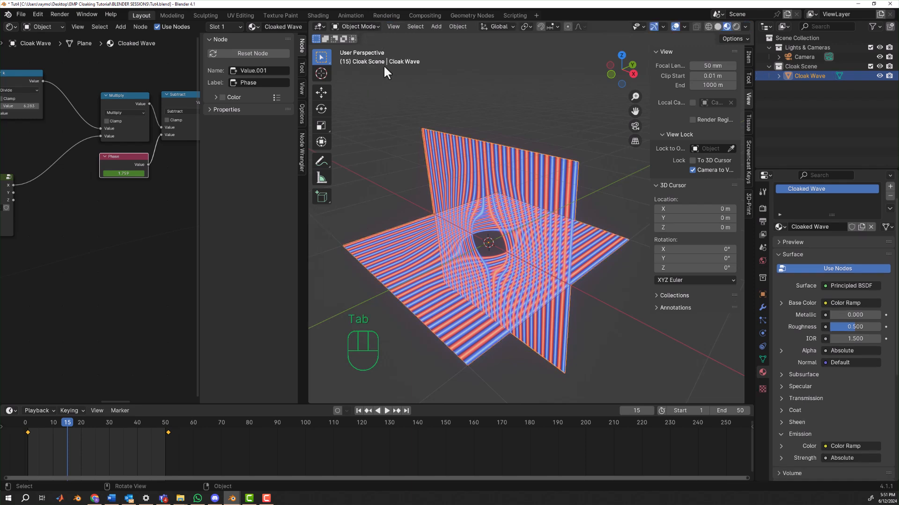
mouse_move(446, 117)
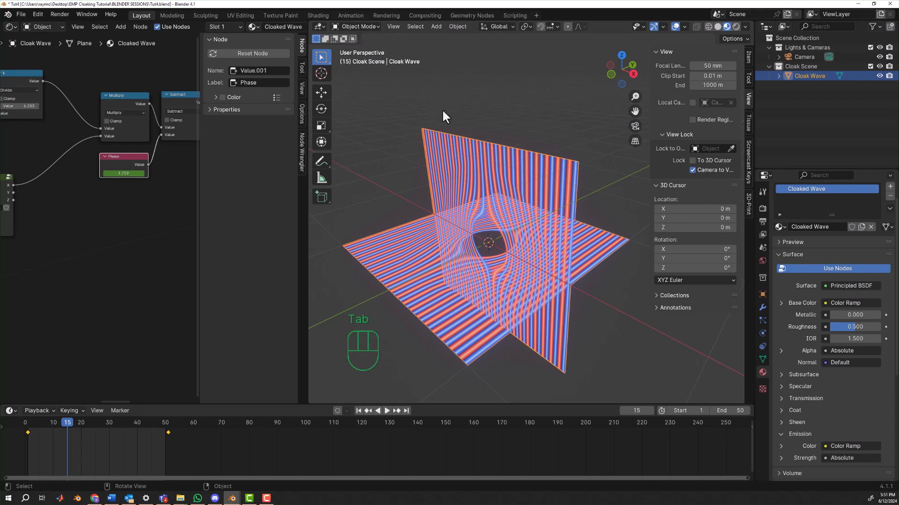
- Play the animation, stop it at frame 50, and deselect the wave planes
key(space)
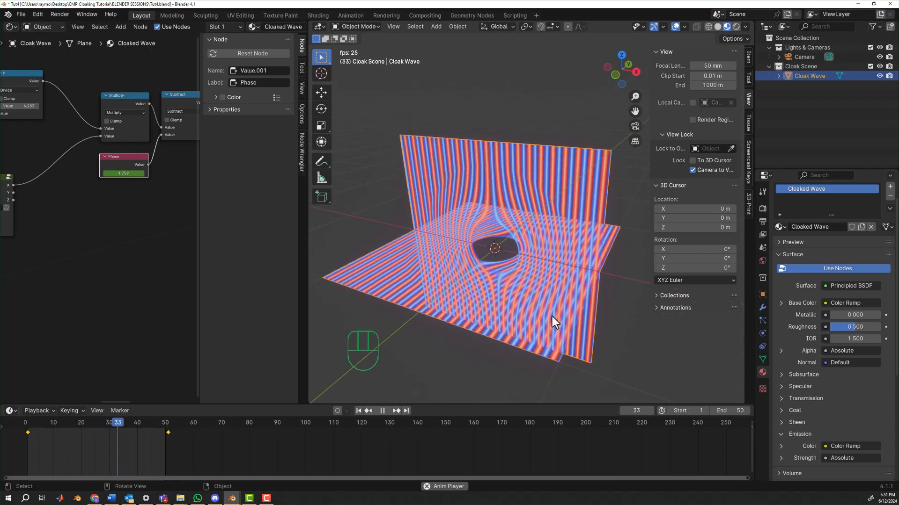
key(space)
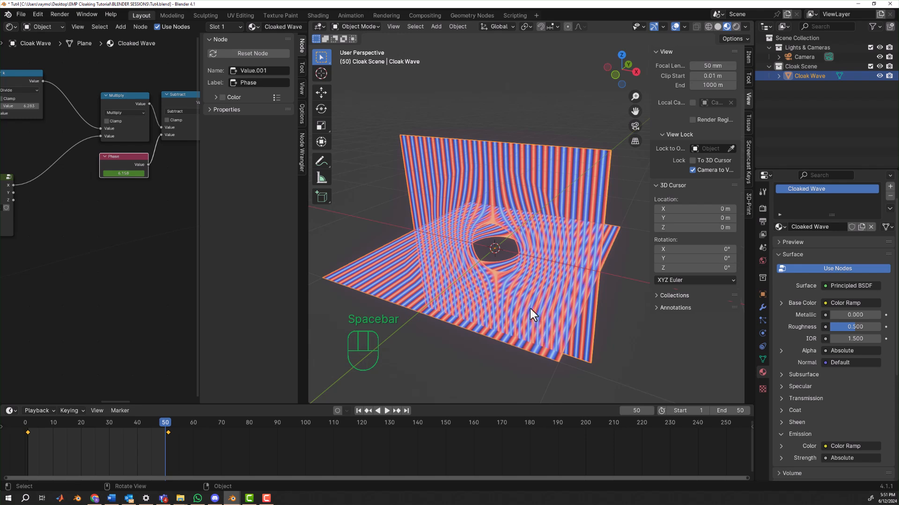
click(809, 76)
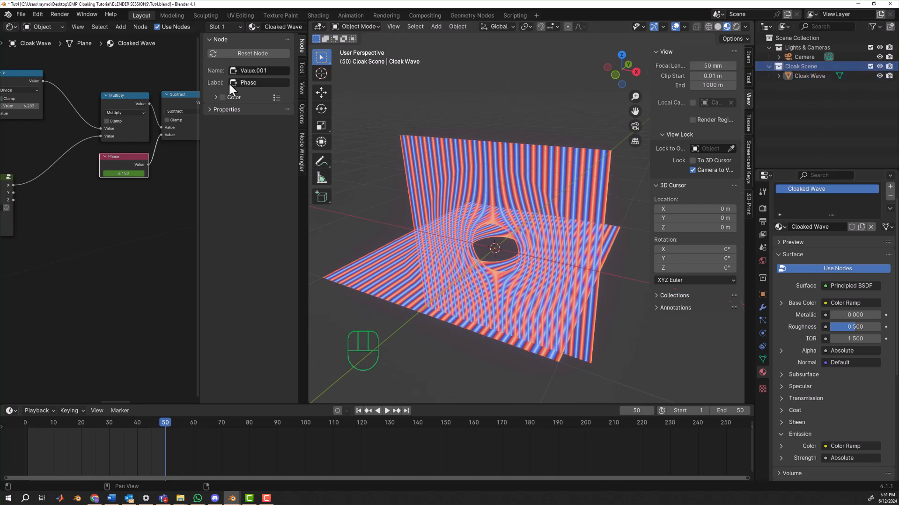
- Add an Ico Sphere from Add > Mesh and scale it up to fill the central hole
click(120, 26)
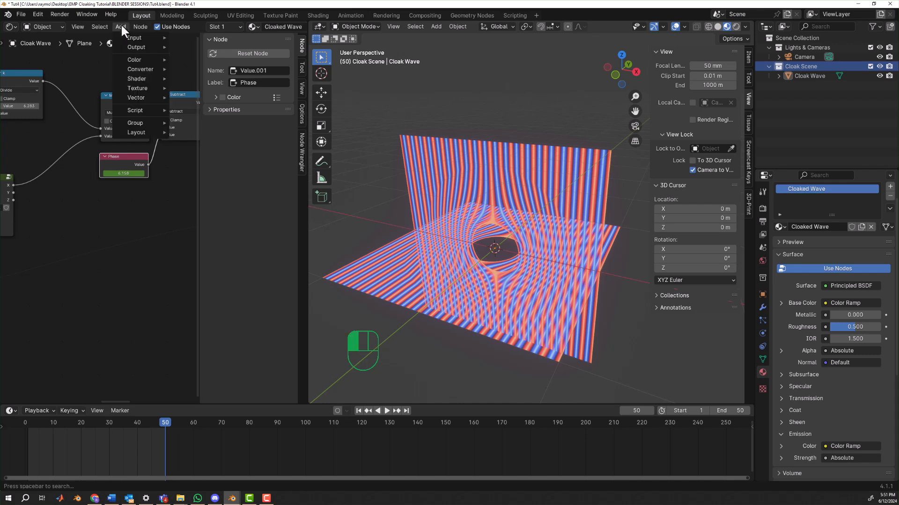
click(544, 100)
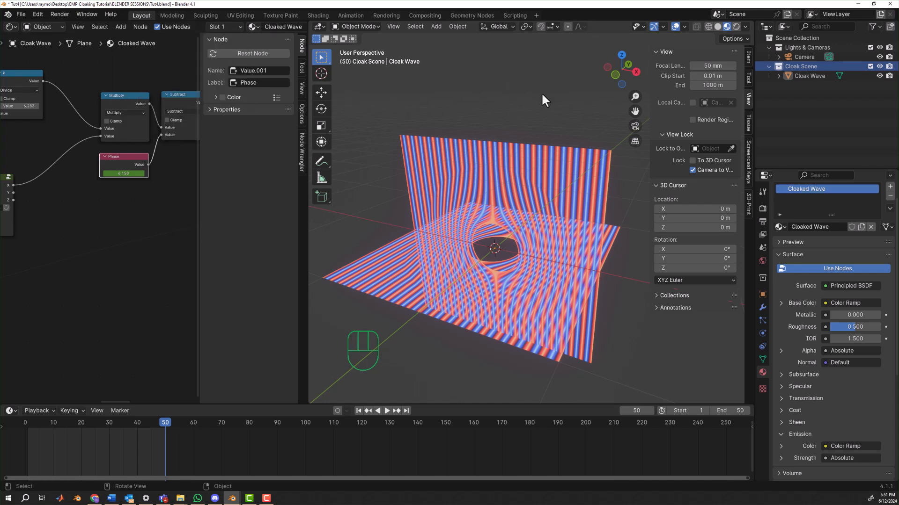
click(436, 27)
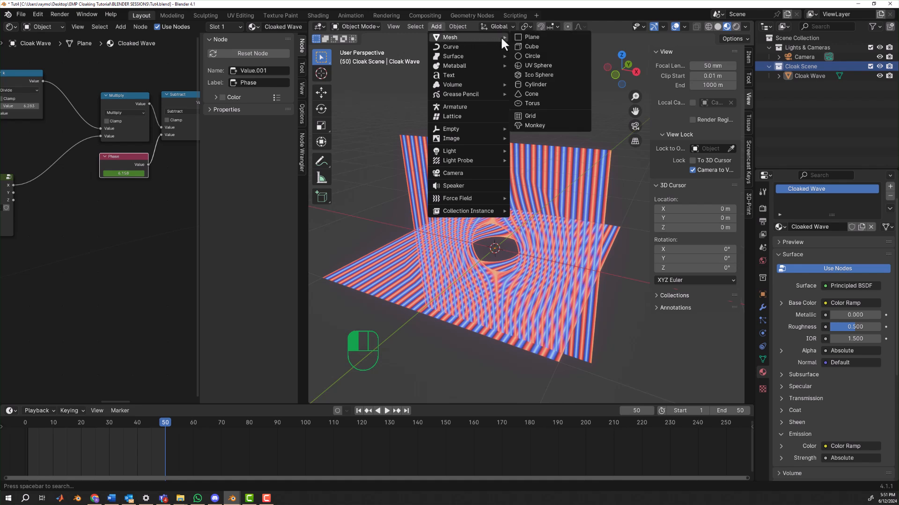
click(537, 75)
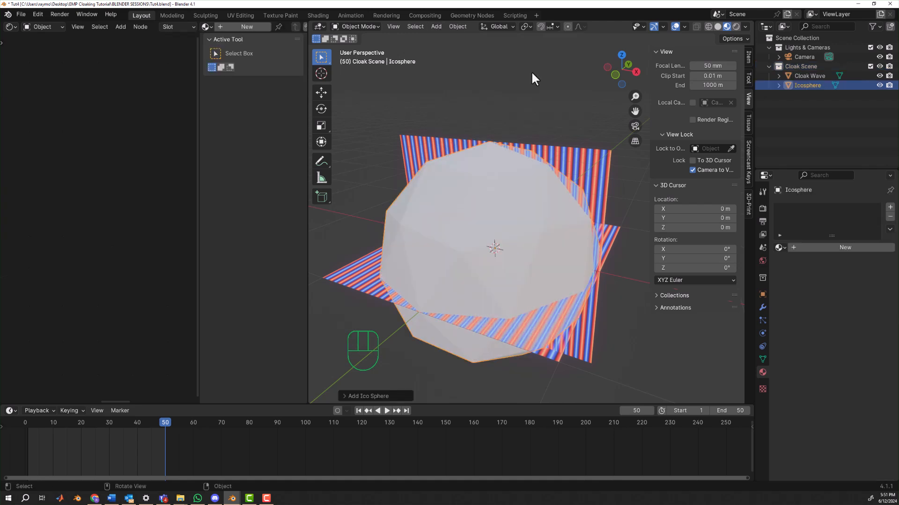
mouse_move(578, 215)
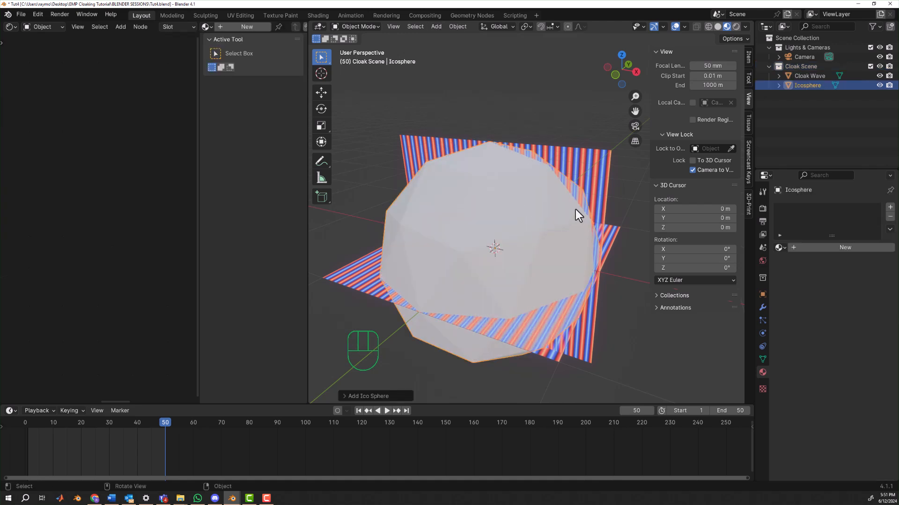
key(s)
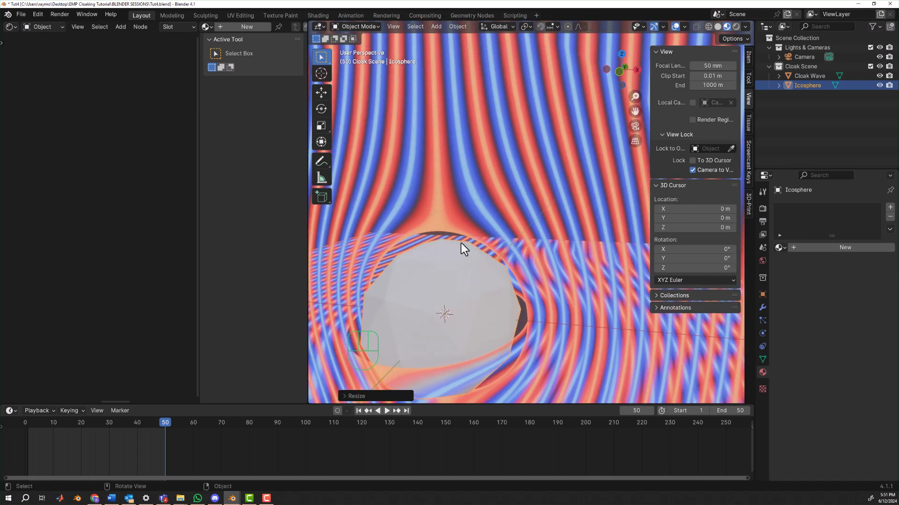
key(s)
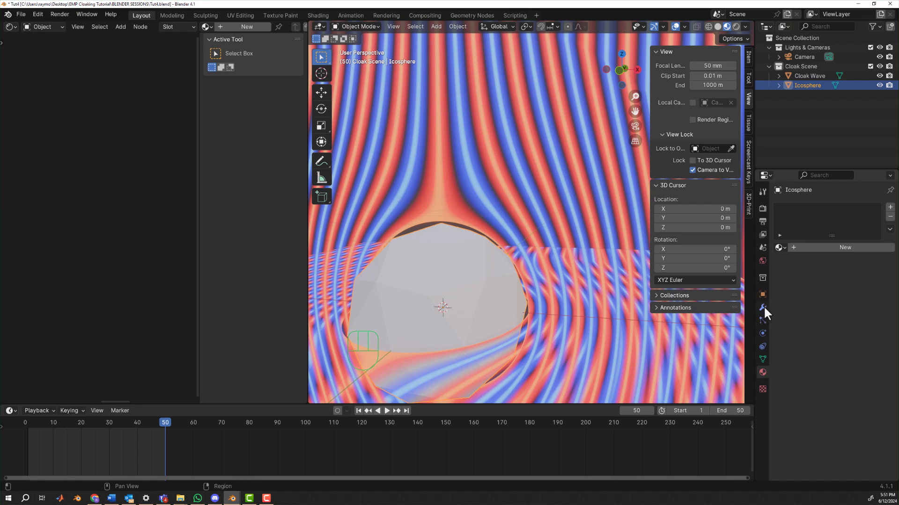
- Add a Wireframe modifier to the icosphere to turn it into a cage
click(763, 308)
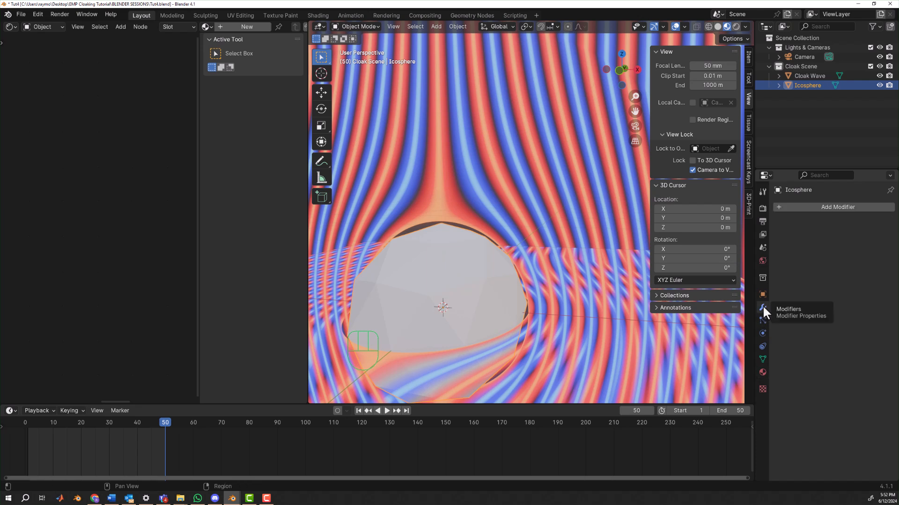
mouse_move(655, 273)
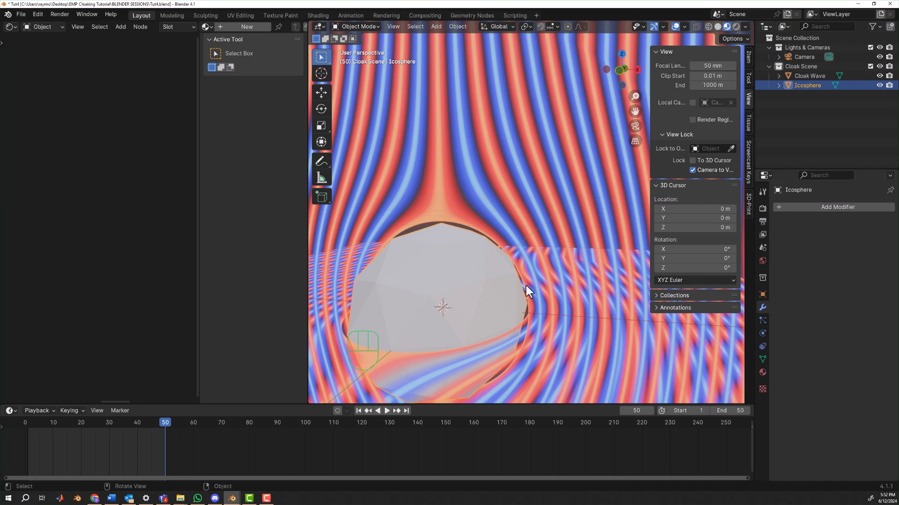
click(837, 207)
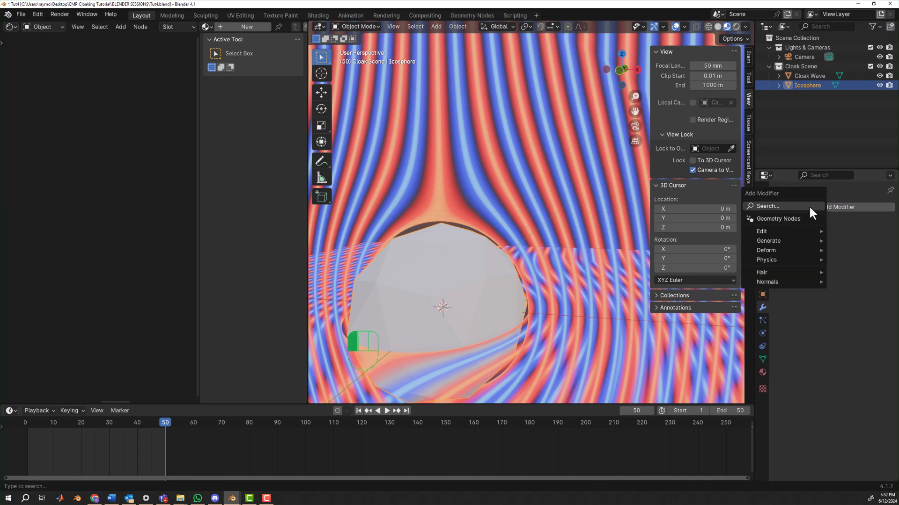
mouse_move(763, 231)
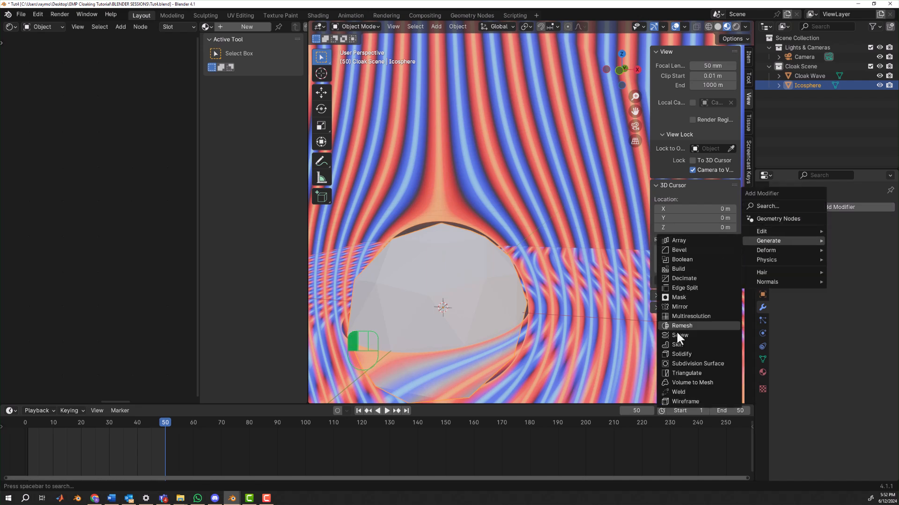
click(684, 401)
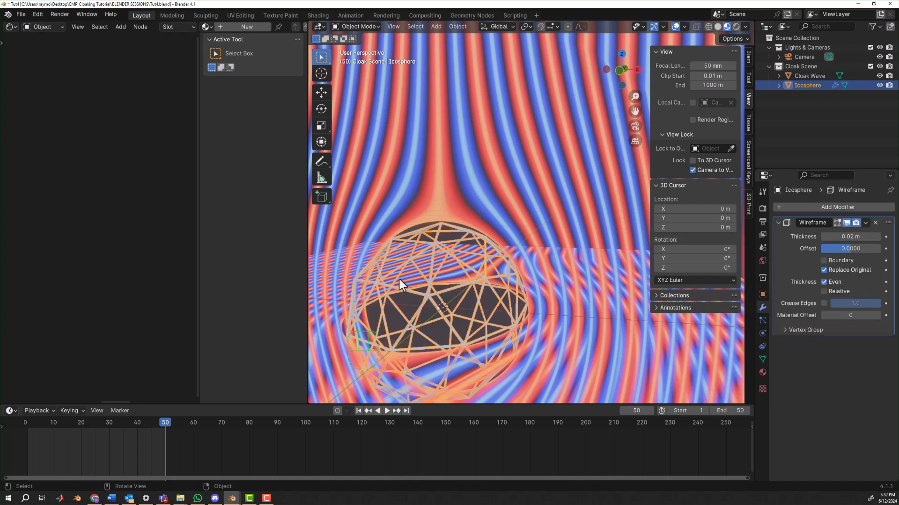
mouse_move(372, 219)
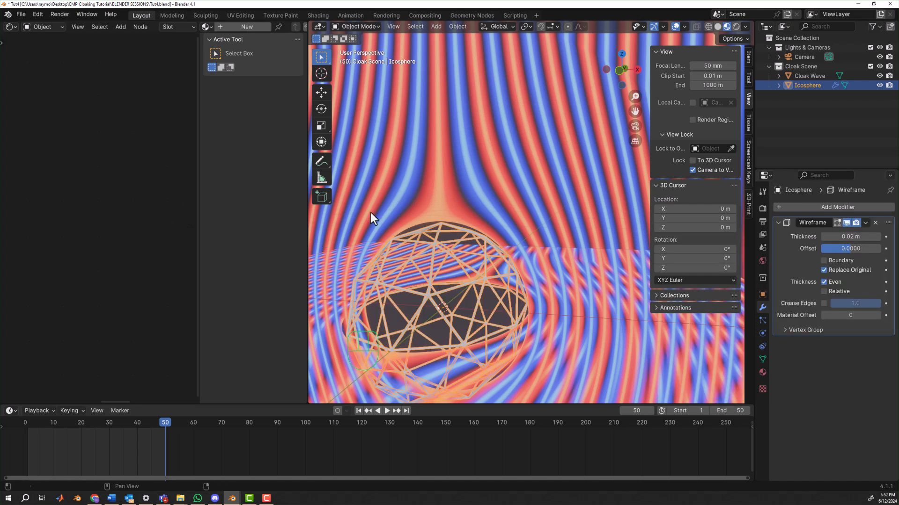
mouse_move(762, 374)
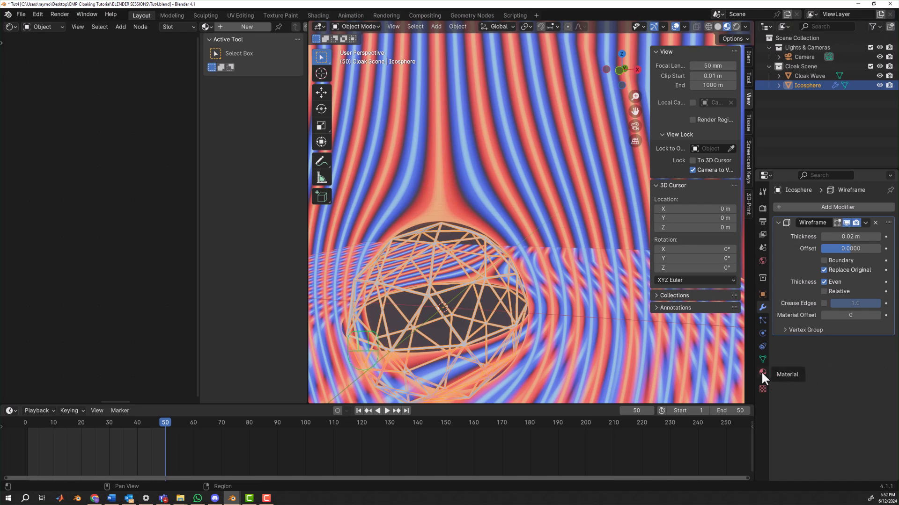
- Give the icosphere a new material with green emission at strength 10
click(762, 372)
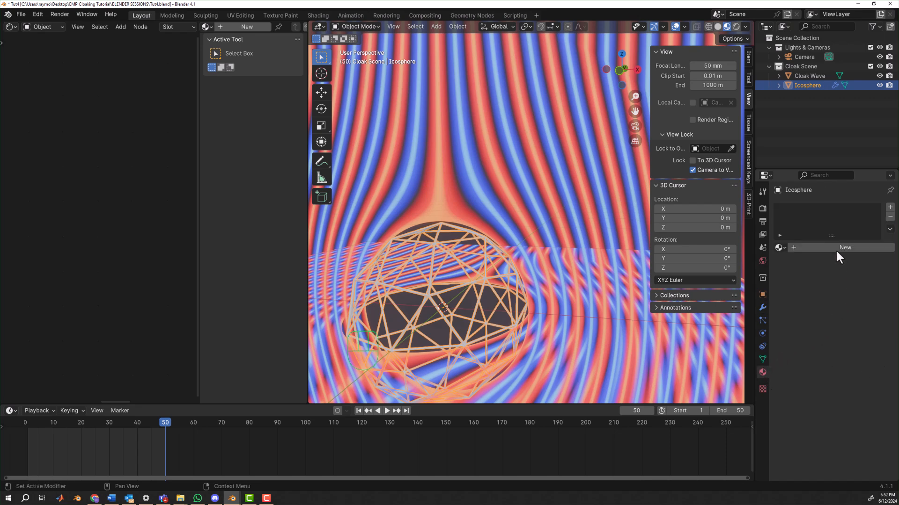
click(843, 247)
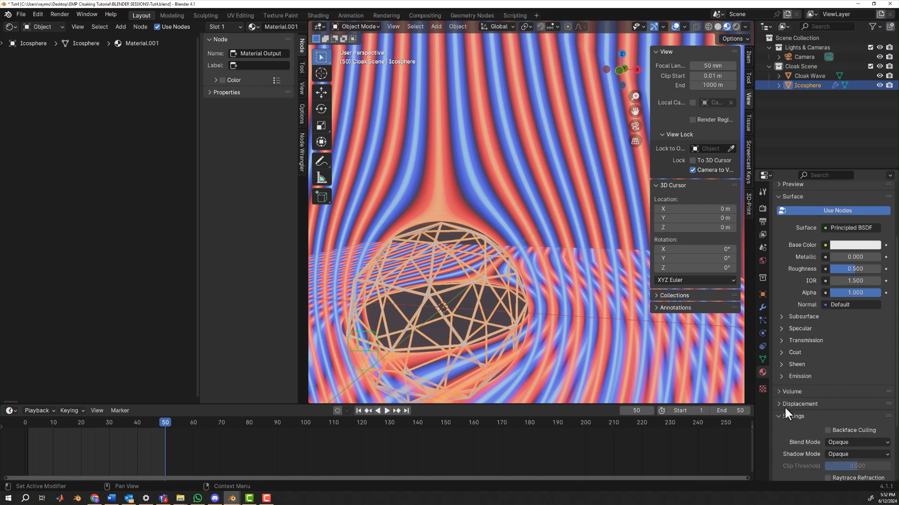
click(781, 376)
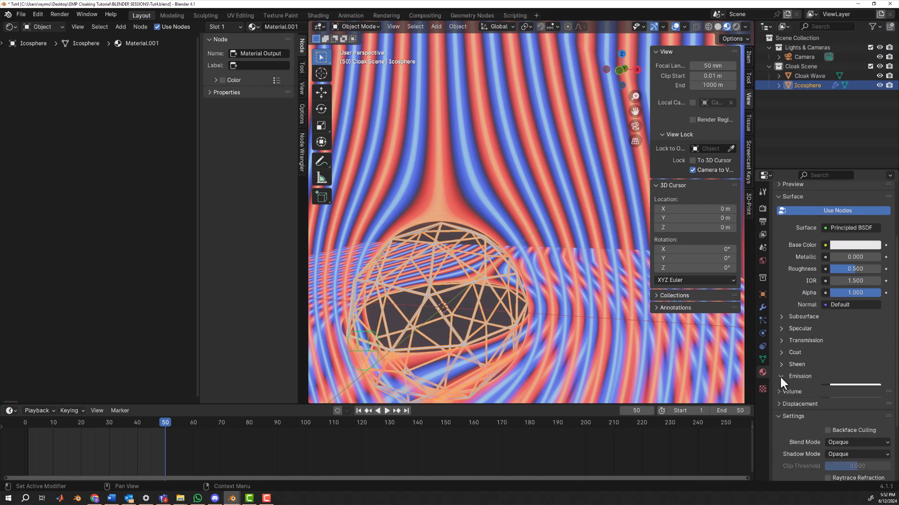
click(781, 376)
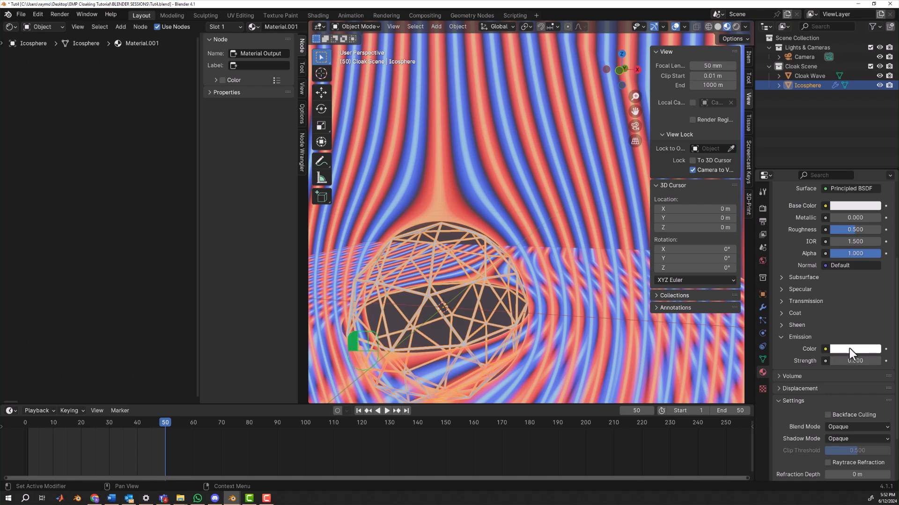
click(853, 348)
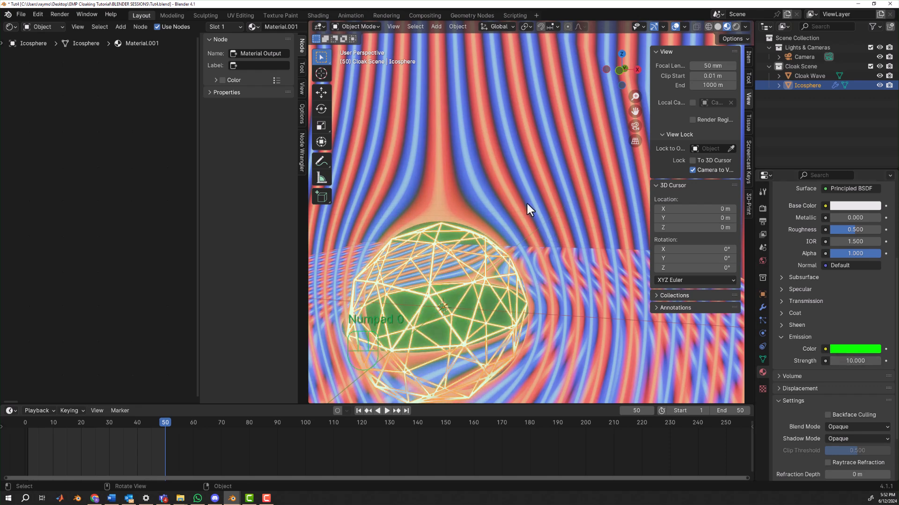
- Switch the viewport to camera view with Numpad 0 to frame the wave planes and cage
key(KP_0)
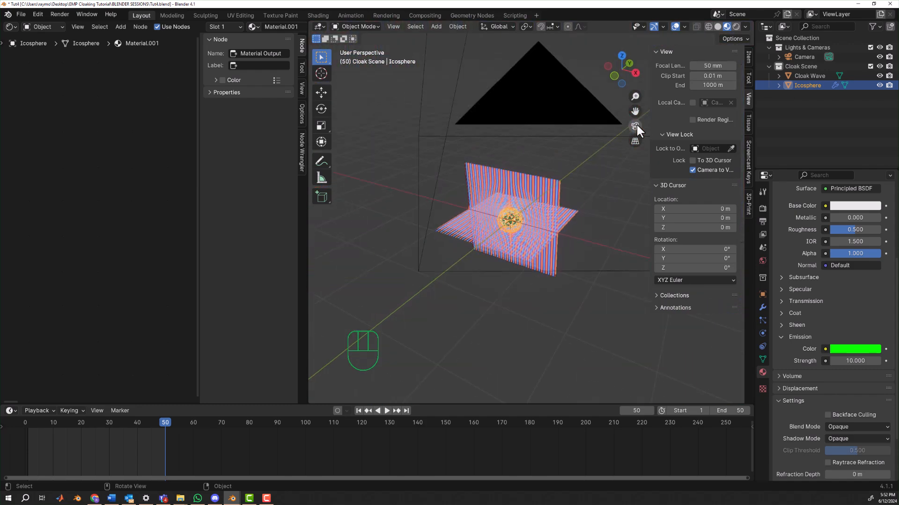
click(635, 126)
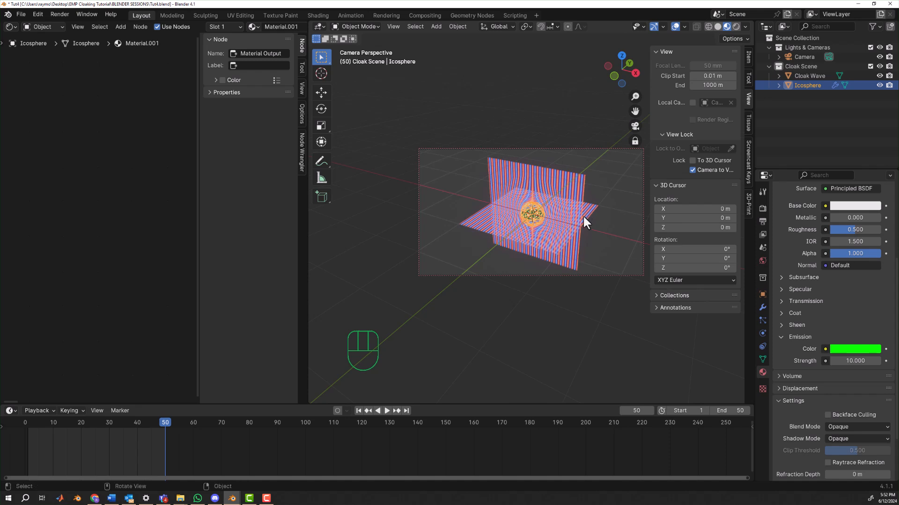
click(59, 13)
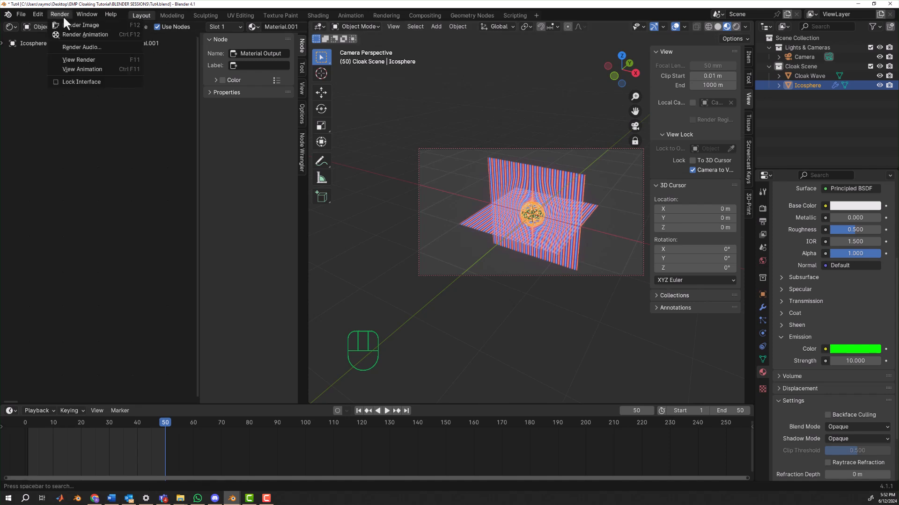
click(81, 25)
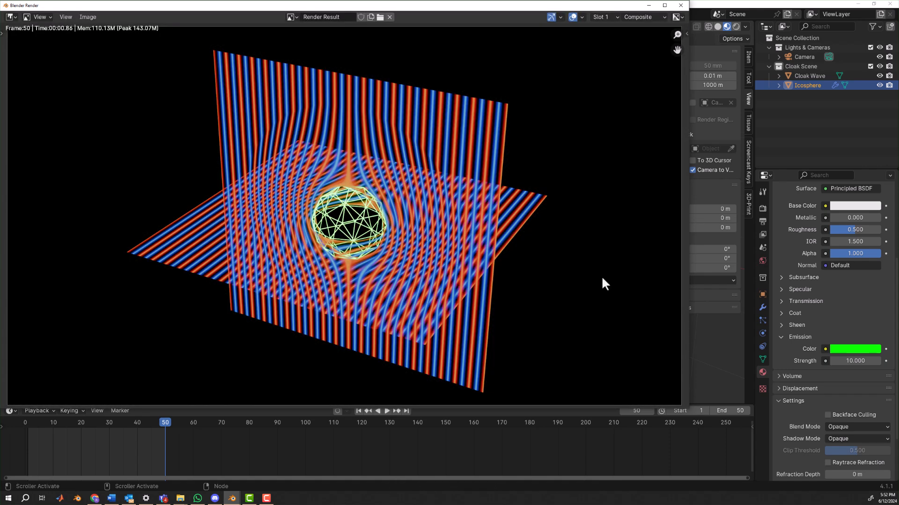
mouse_move(603, 281)
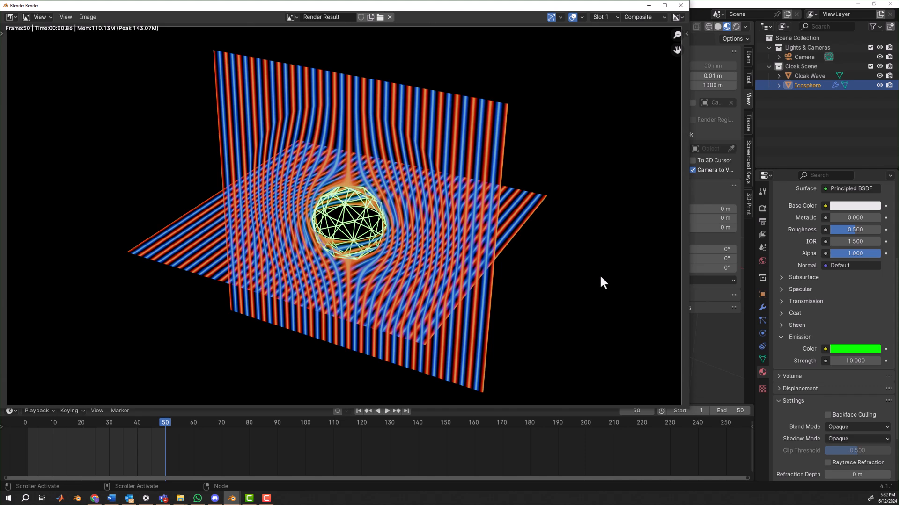
mouse_move(580, 262)
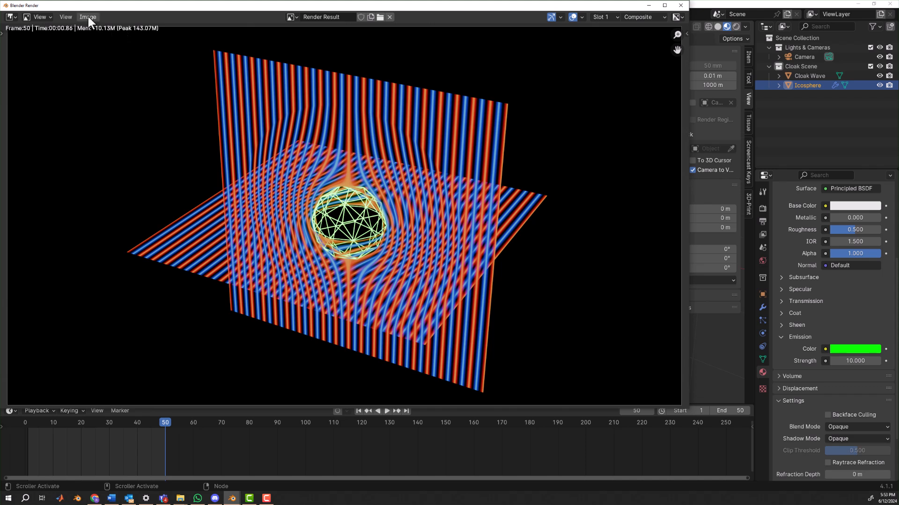
click(87, 17)
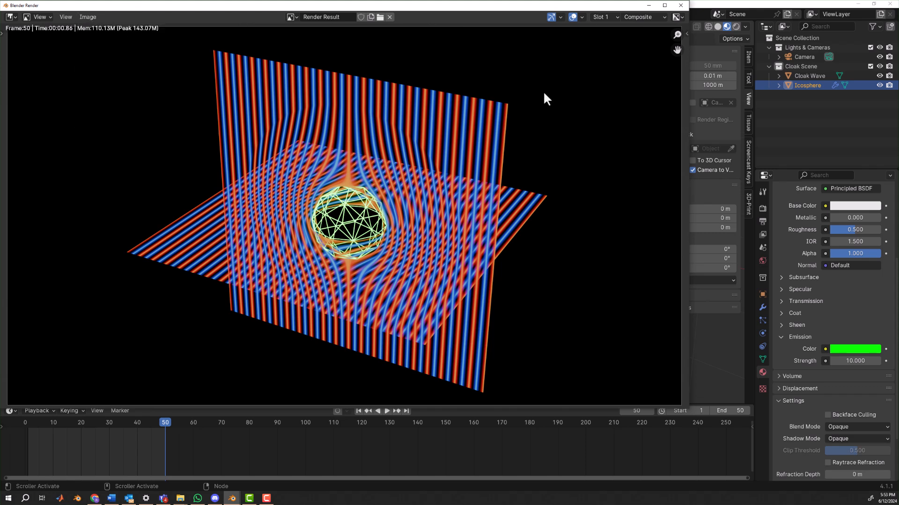
mouse_move(659, 47)
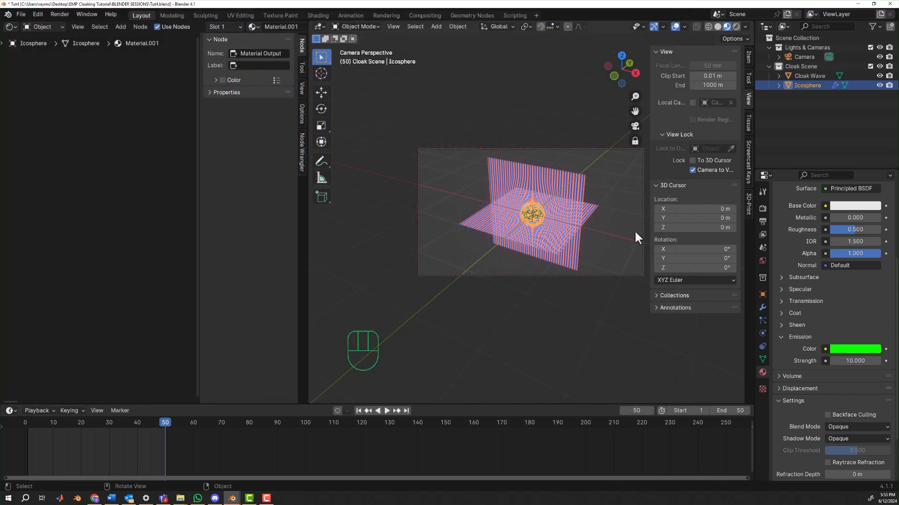
click(59, 14)
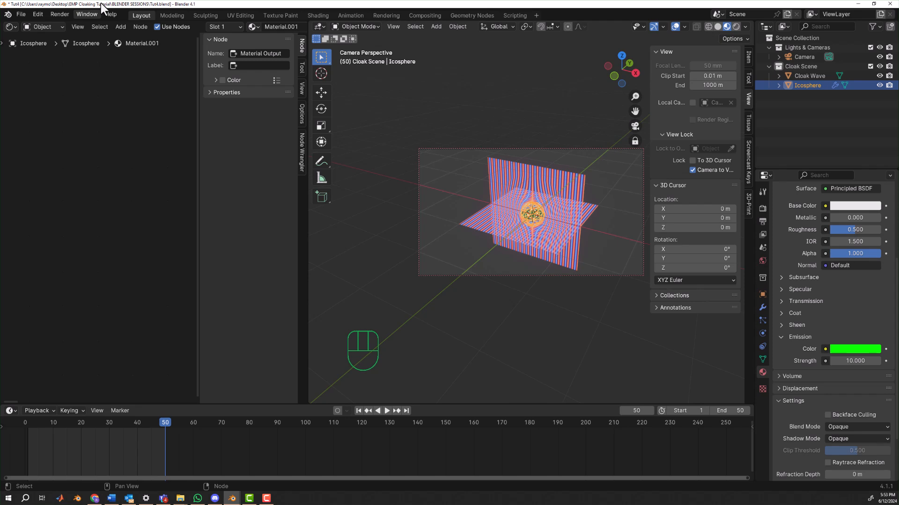
mouse_move(490, 148)
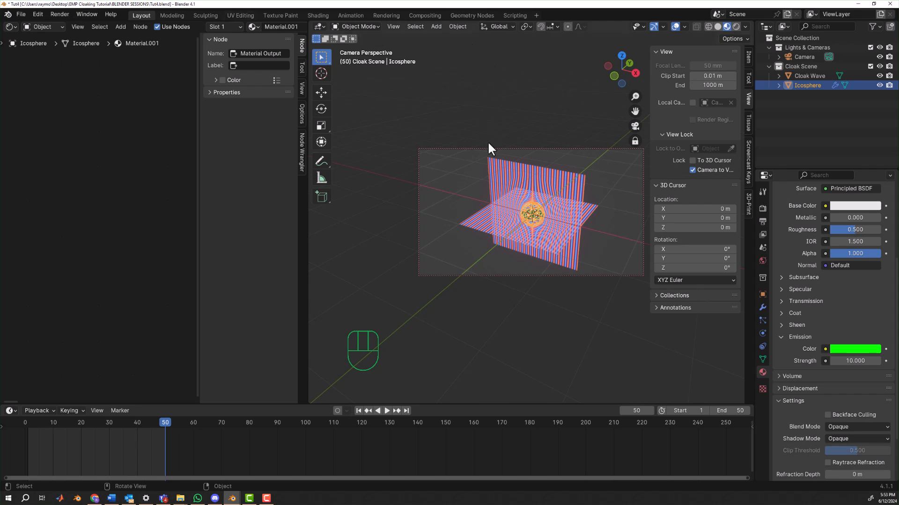
mouse_move(481, 128)
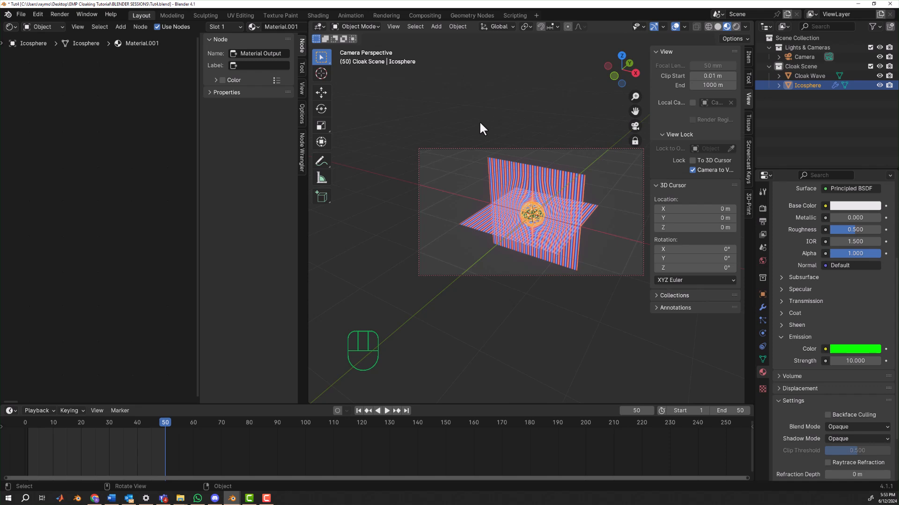
mouse_move(767, 321)
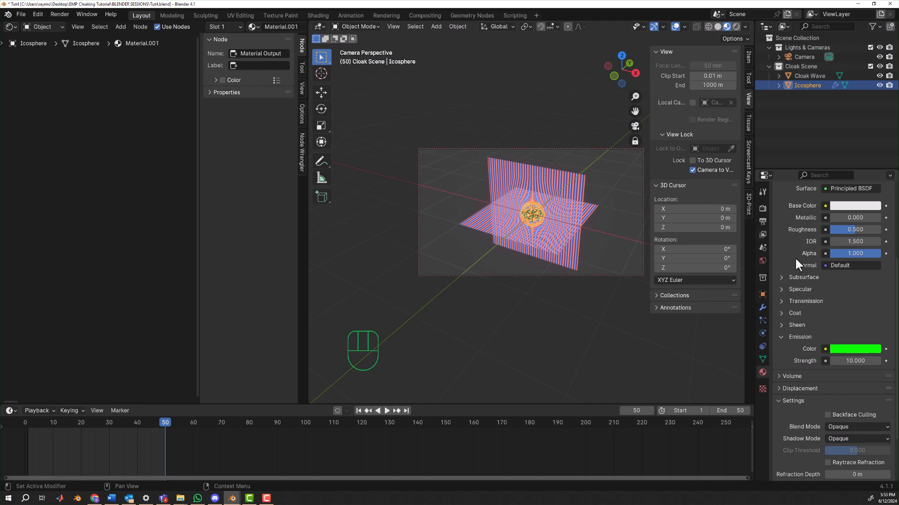
mouse_move(807, 322)
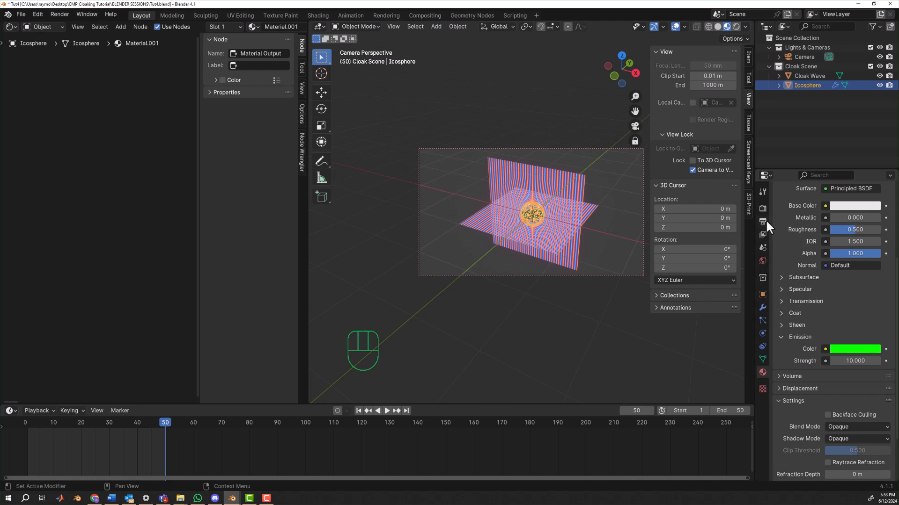
mouse_move(762, 222)
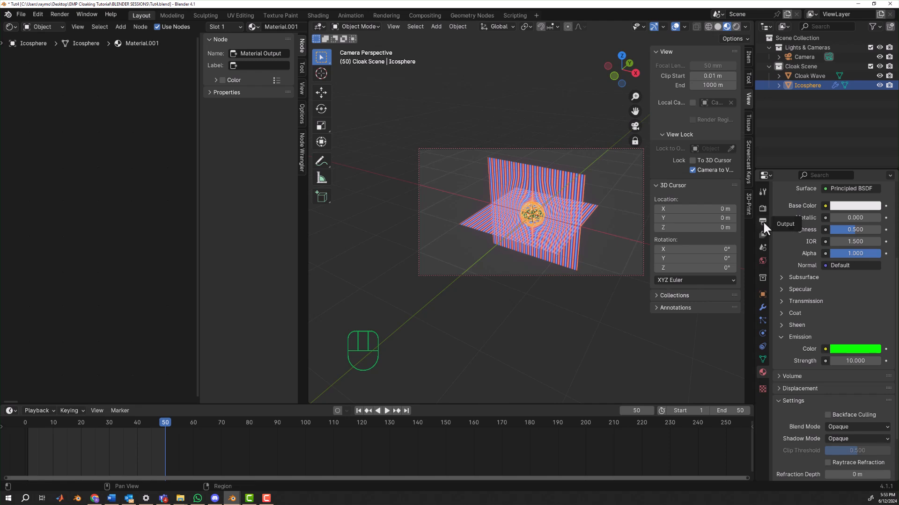
- Set output to FFmpeg Video with an MPEG-4 container and High Quality encoding
click(762, 223)
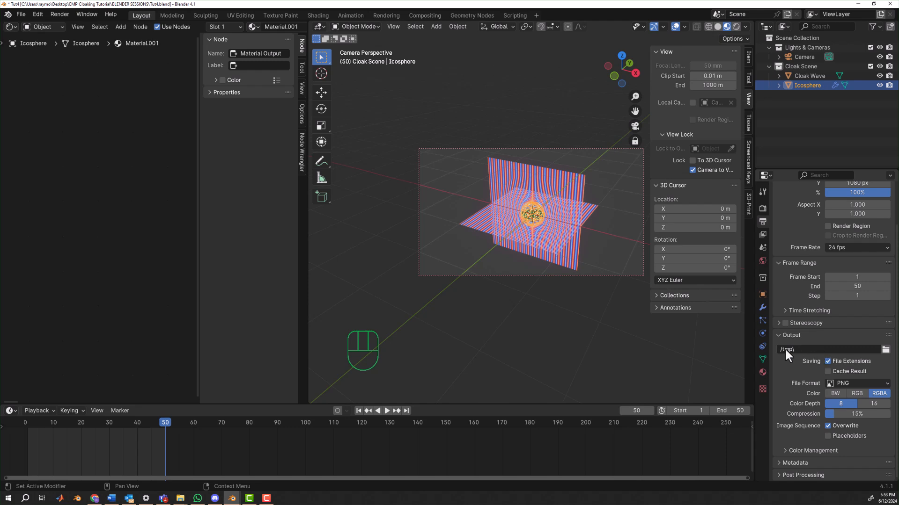
mouse_move(873, 357)
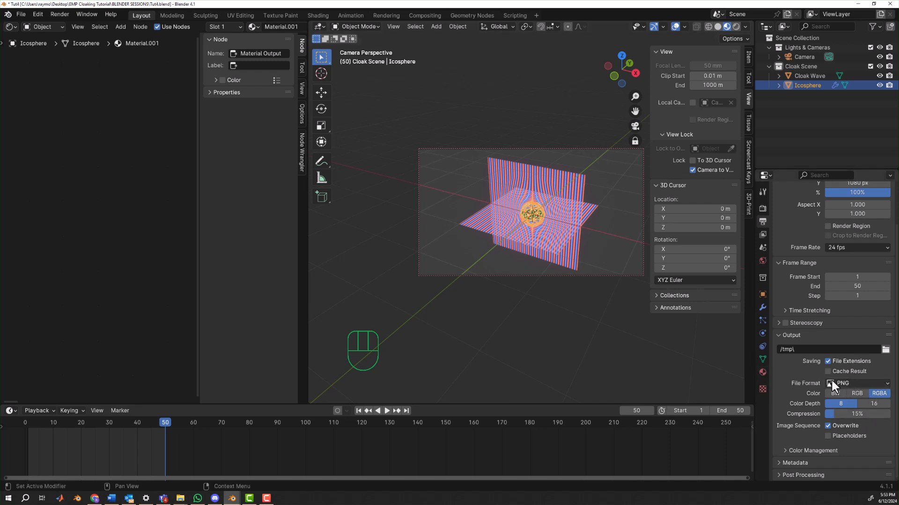
click(859, 383)
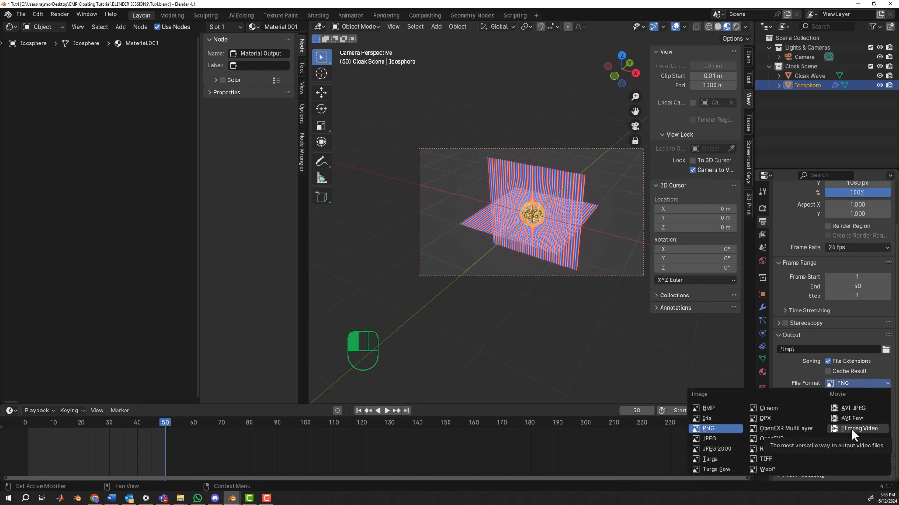
click(860, 428)
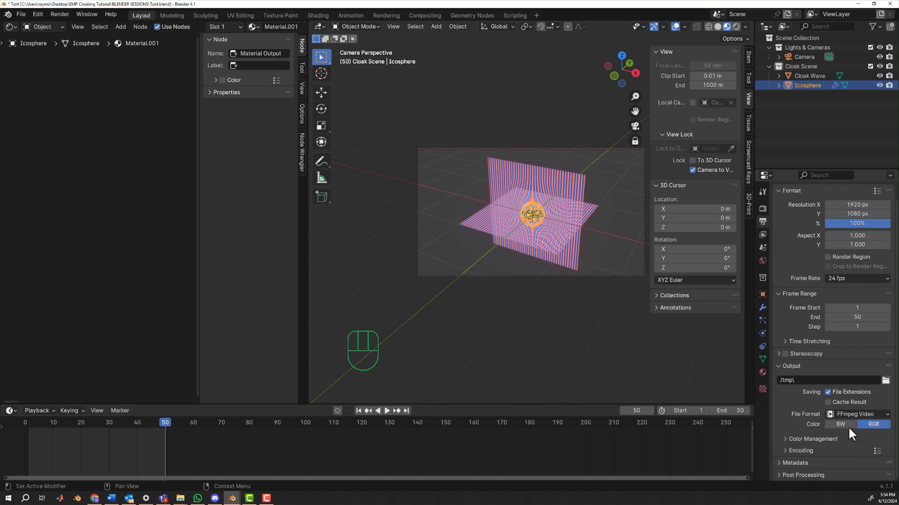
click(799, 450)
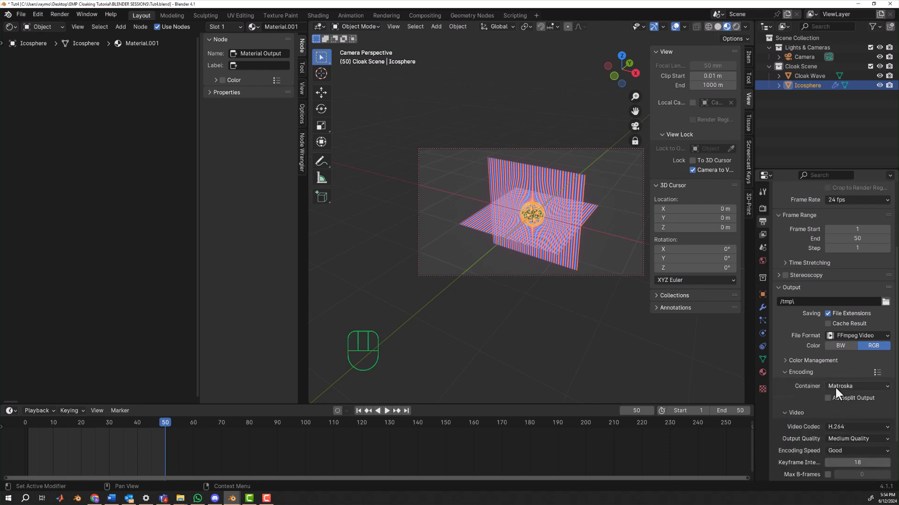
mouse_move(851, 386)
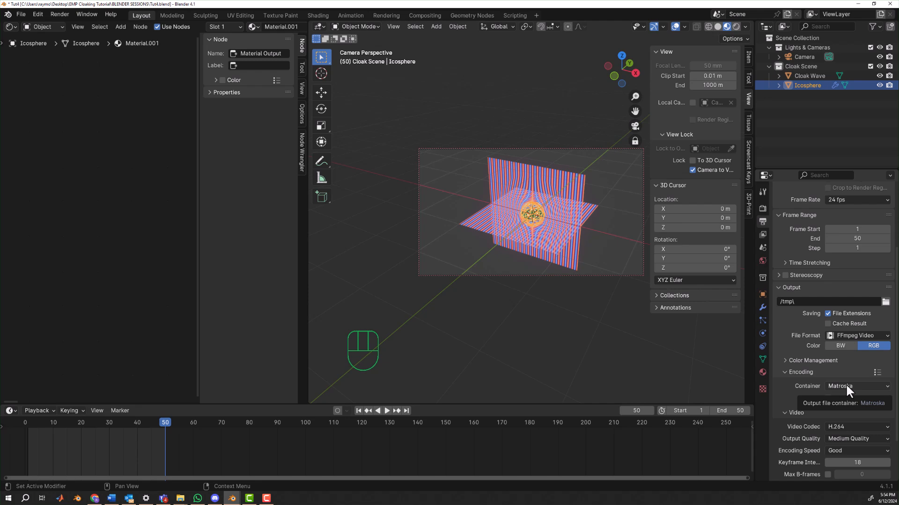
click(857, 386)
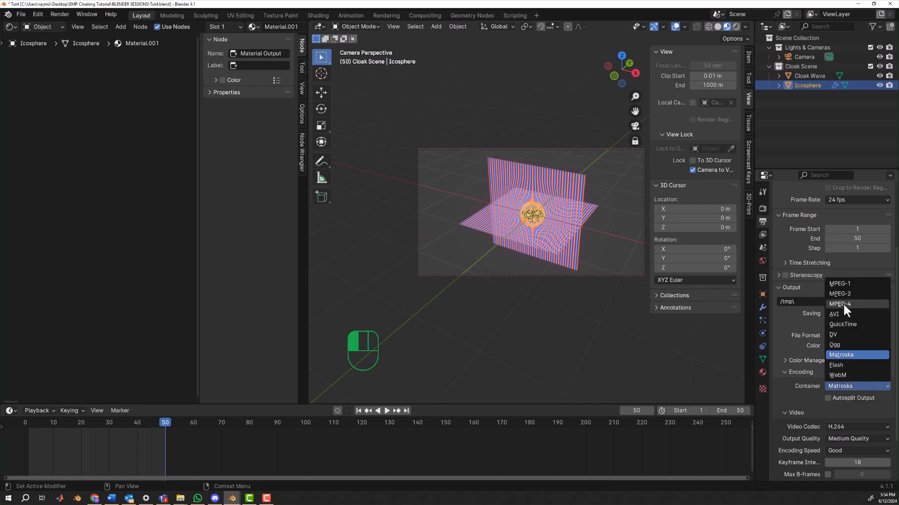
click(839, 303)
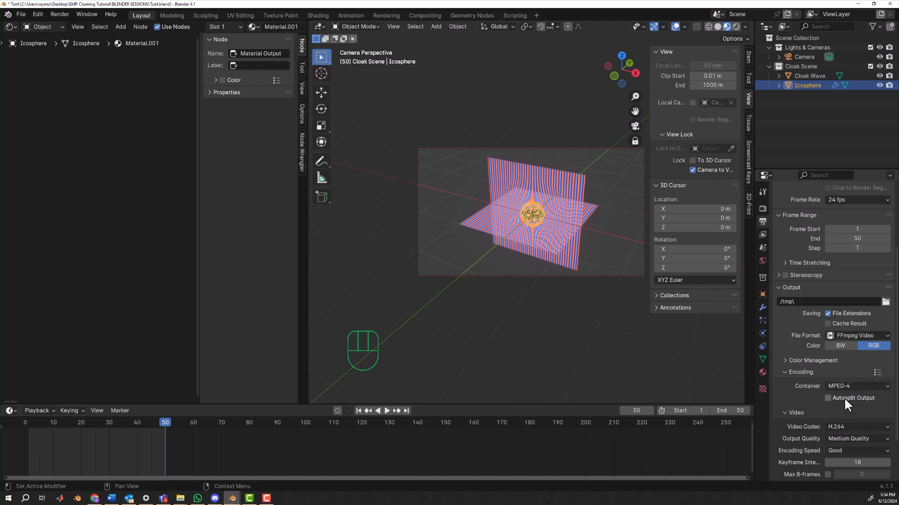
click(854, 438)
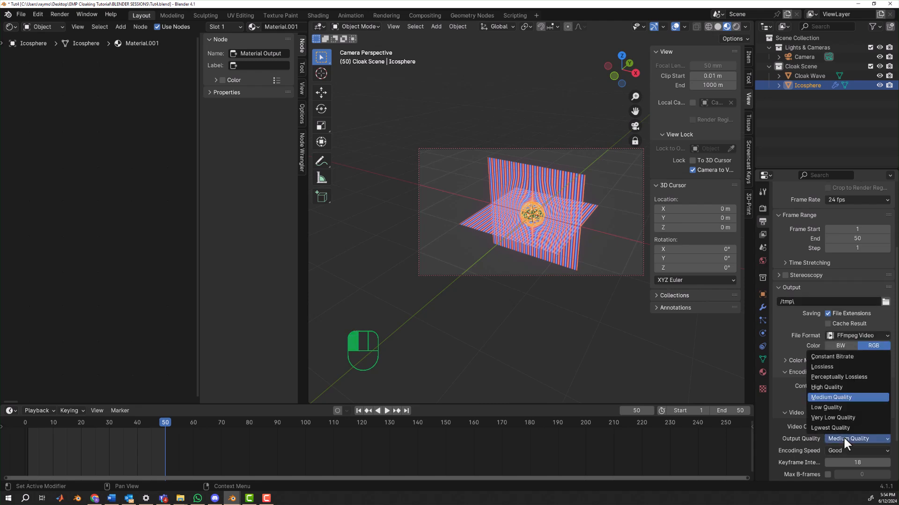
mouse_move(837, 390)
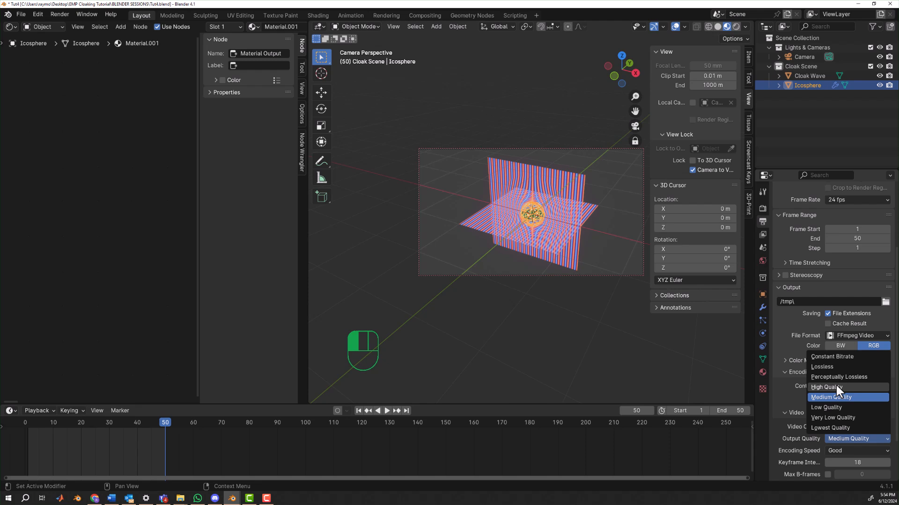
click(823, 387)
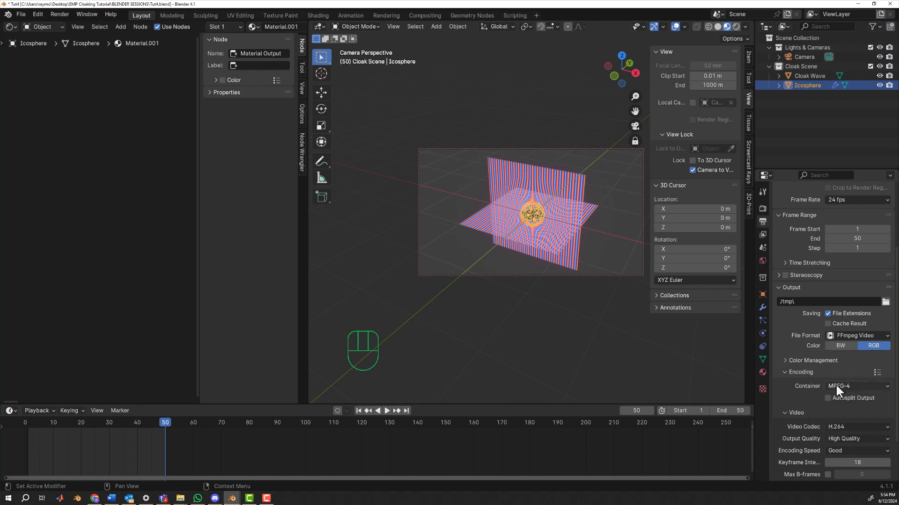
mouse_move(842, 398)
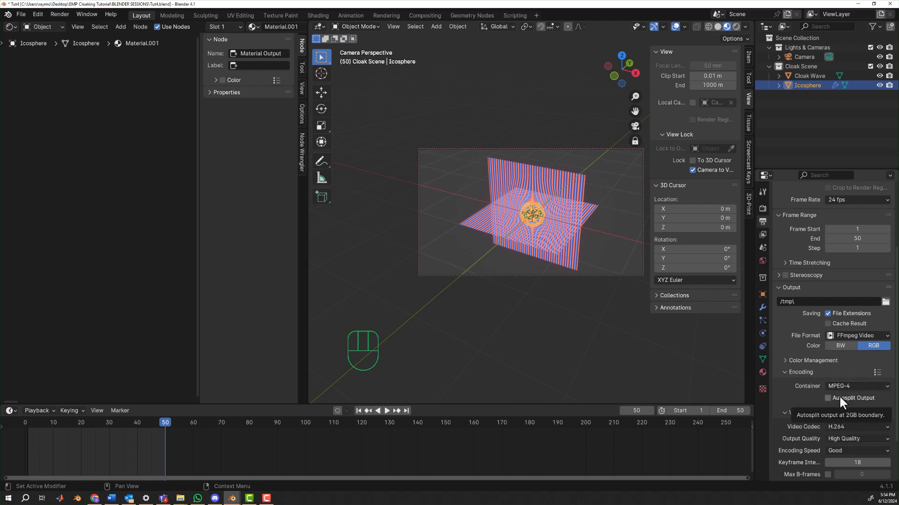
scroll(down, 3)
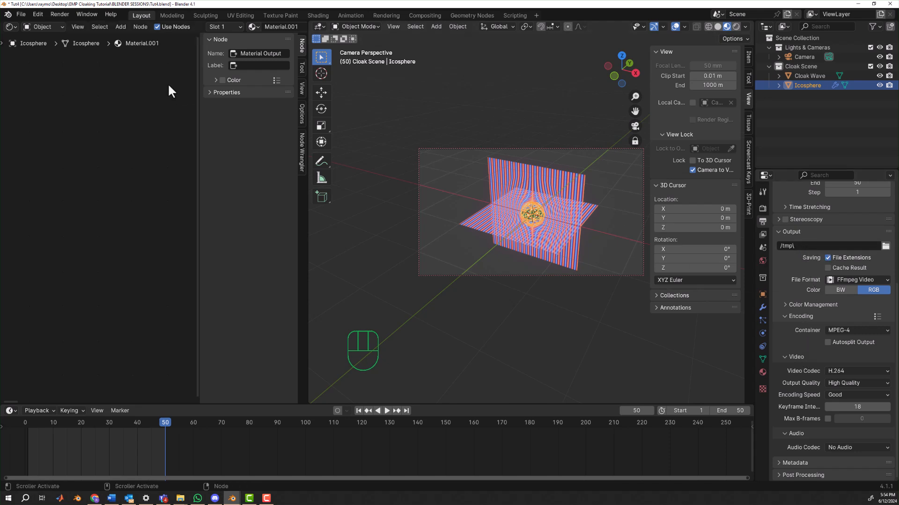
- Render all 50 frames of the animation via Render > Render Animation
click(59, 15)
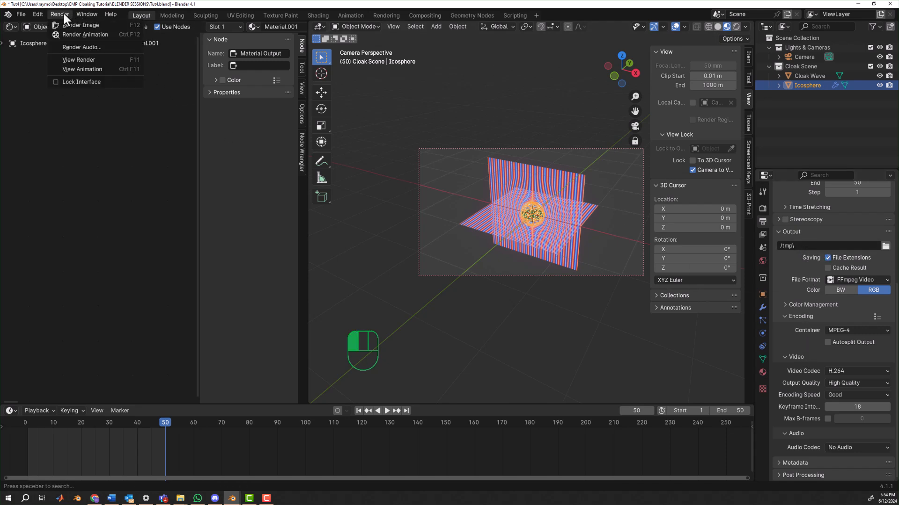
mouse_move(84, 38)
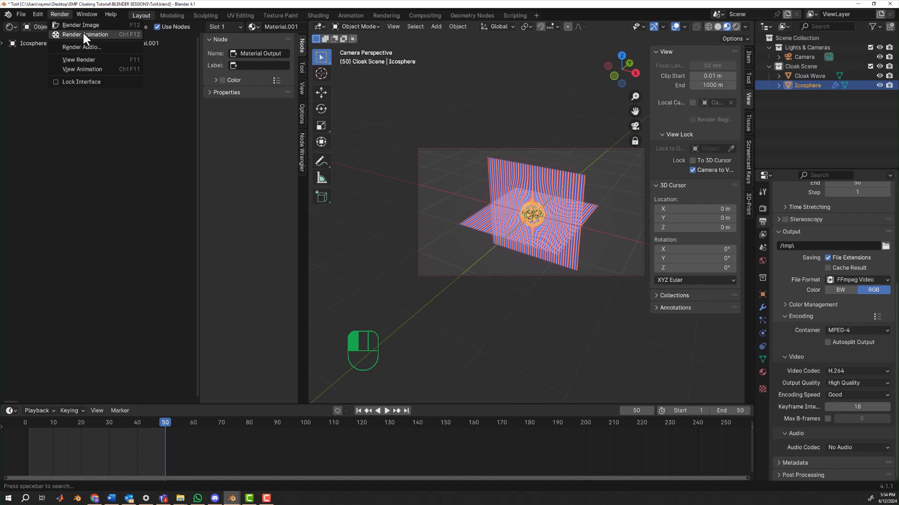
mouse_move(89, 35)
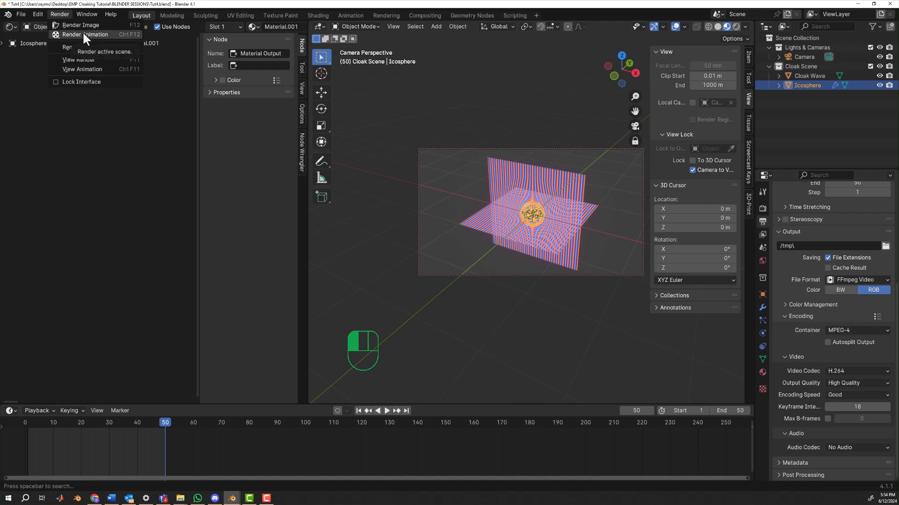
click(81, 25)
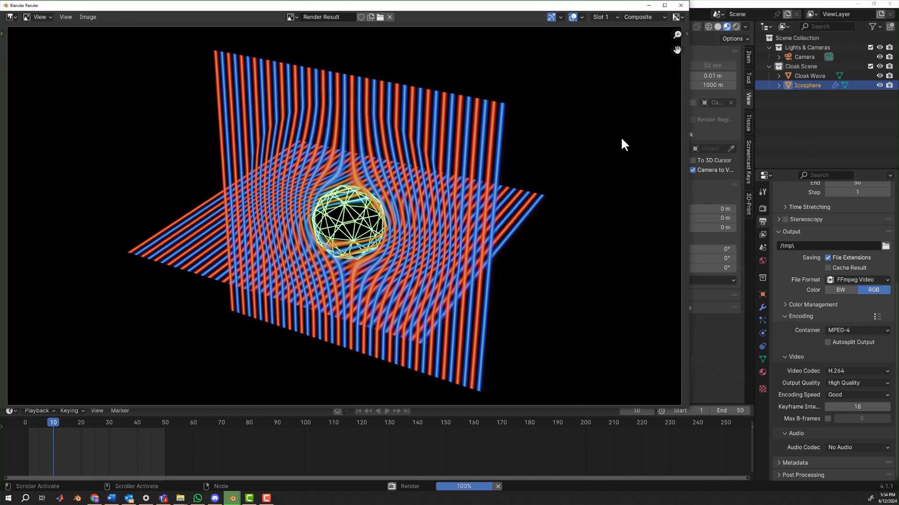
click(385, 411)
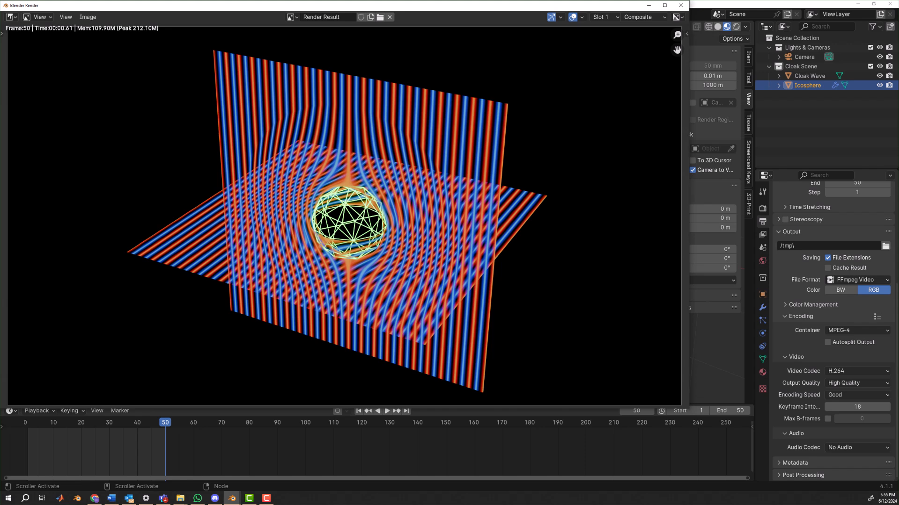
- Open the 0001-0050 video in Media Player, enlarge the window, and play it
click(283, 498)
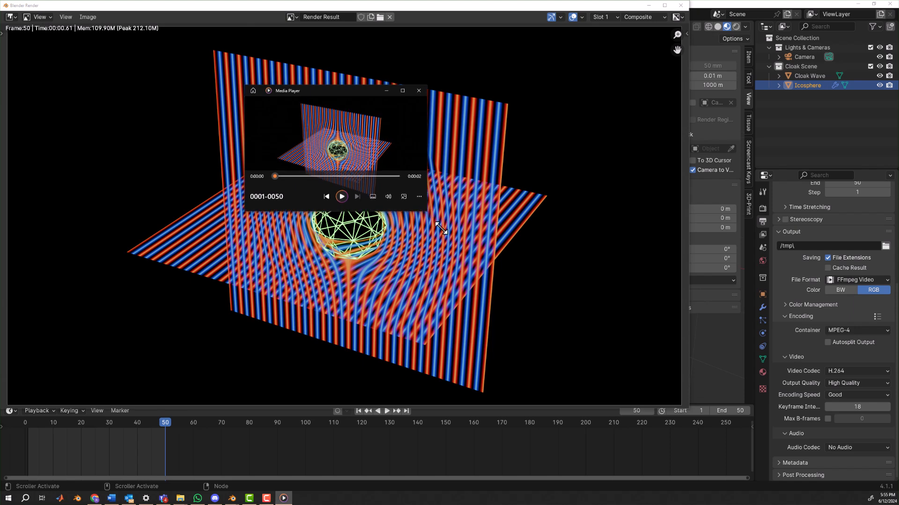
click(402, 91)
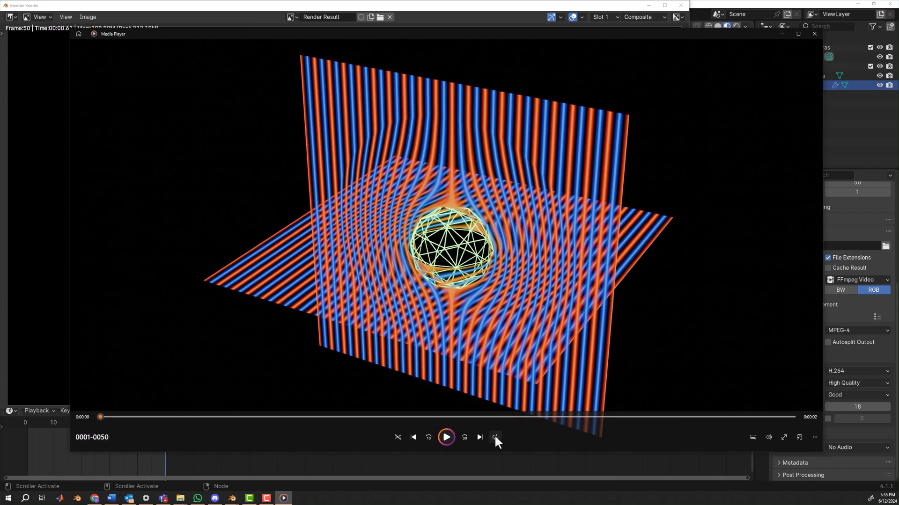
click(445, 437)
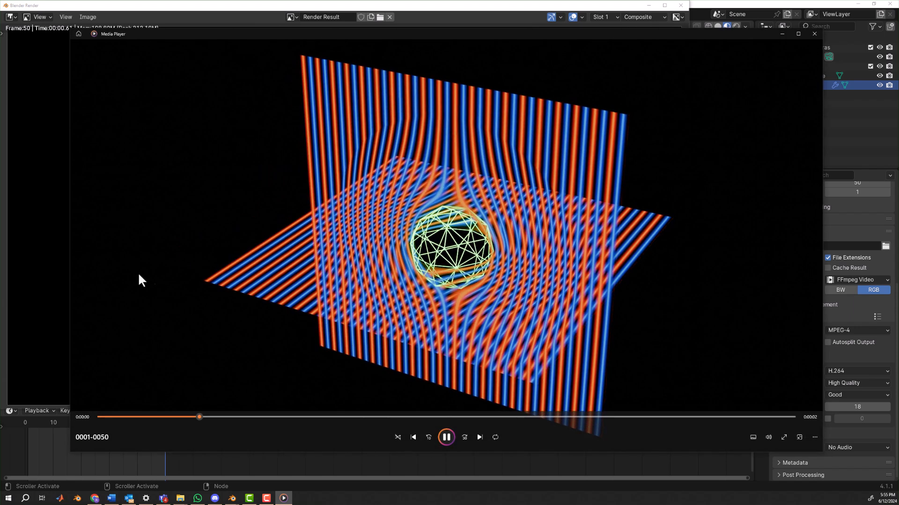